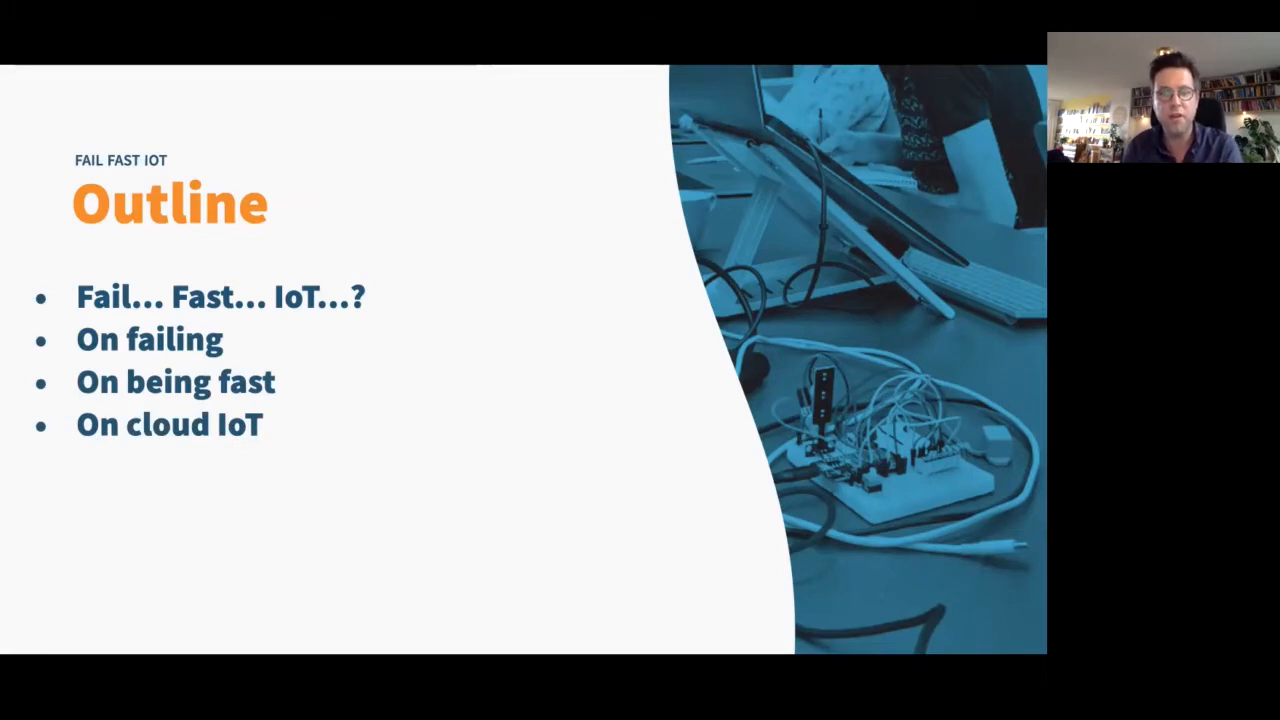
Reveal the rest of the talk outline with timings, then advance to 'What is Fail Fast IoT?'
key("right")
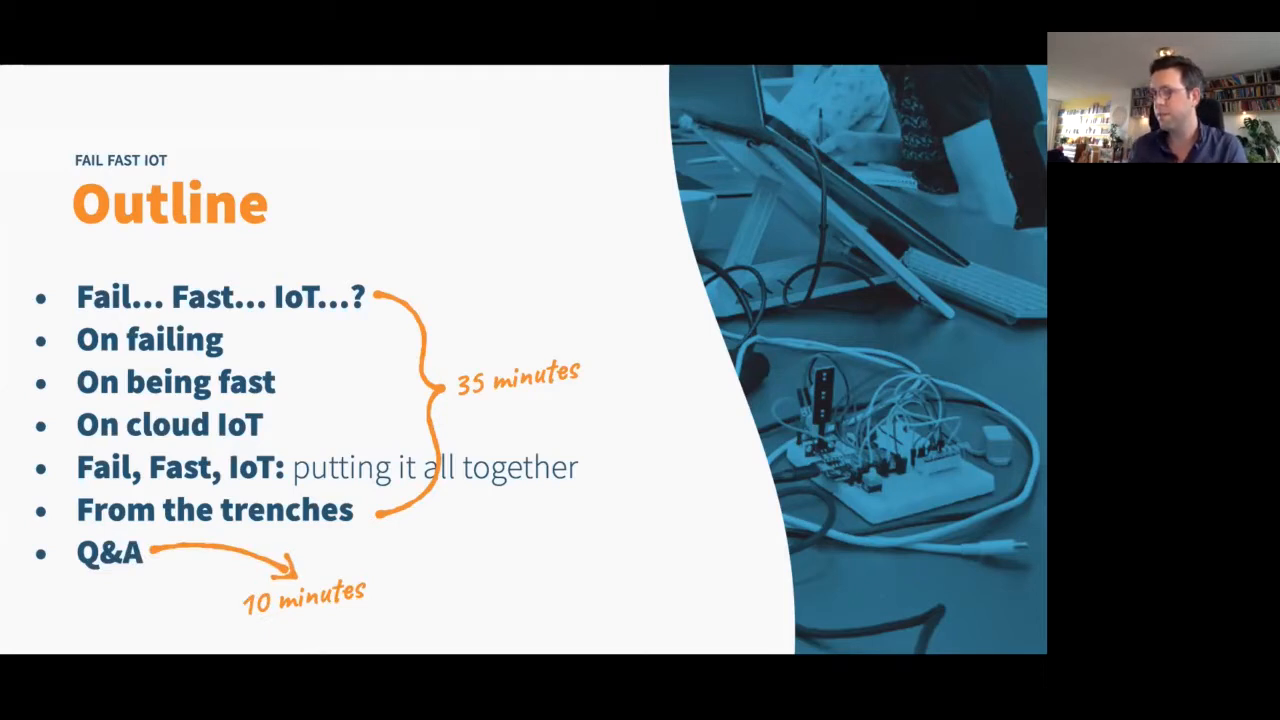
key("Right")
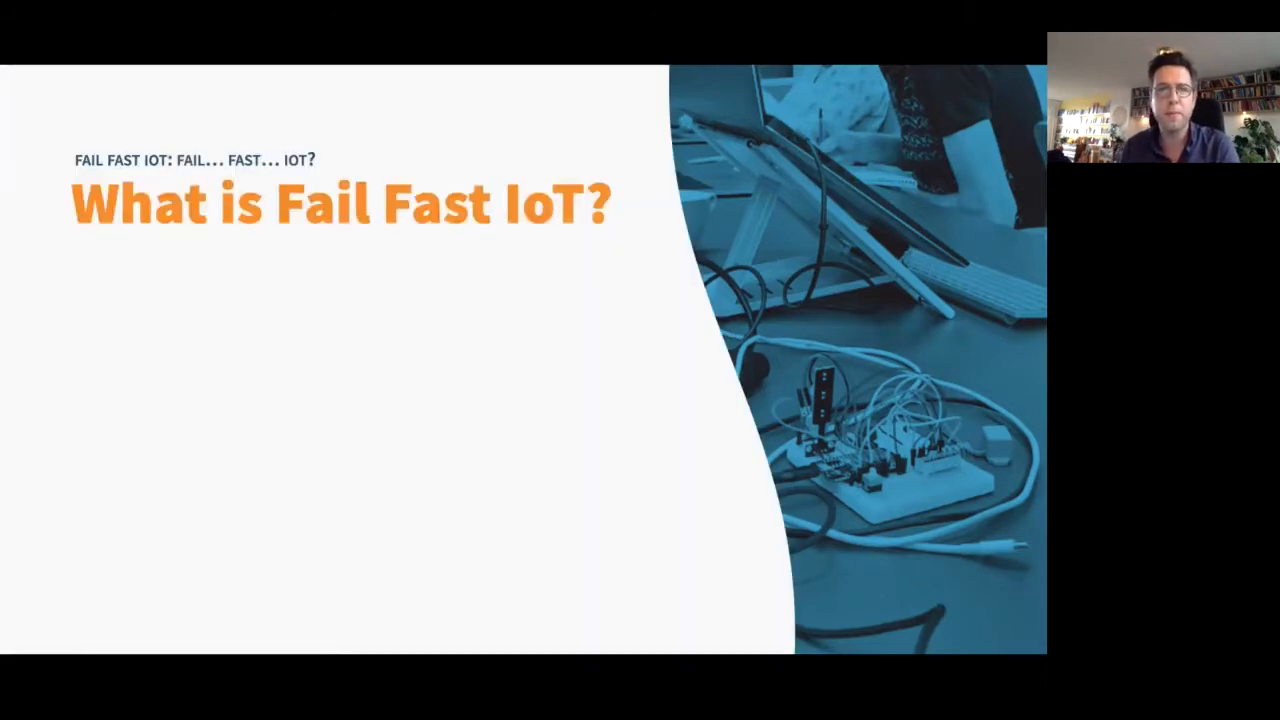
Reveal the 'A process' and 'A philosophy' points with photo, then advance to 'Problems to solve'
key("right")
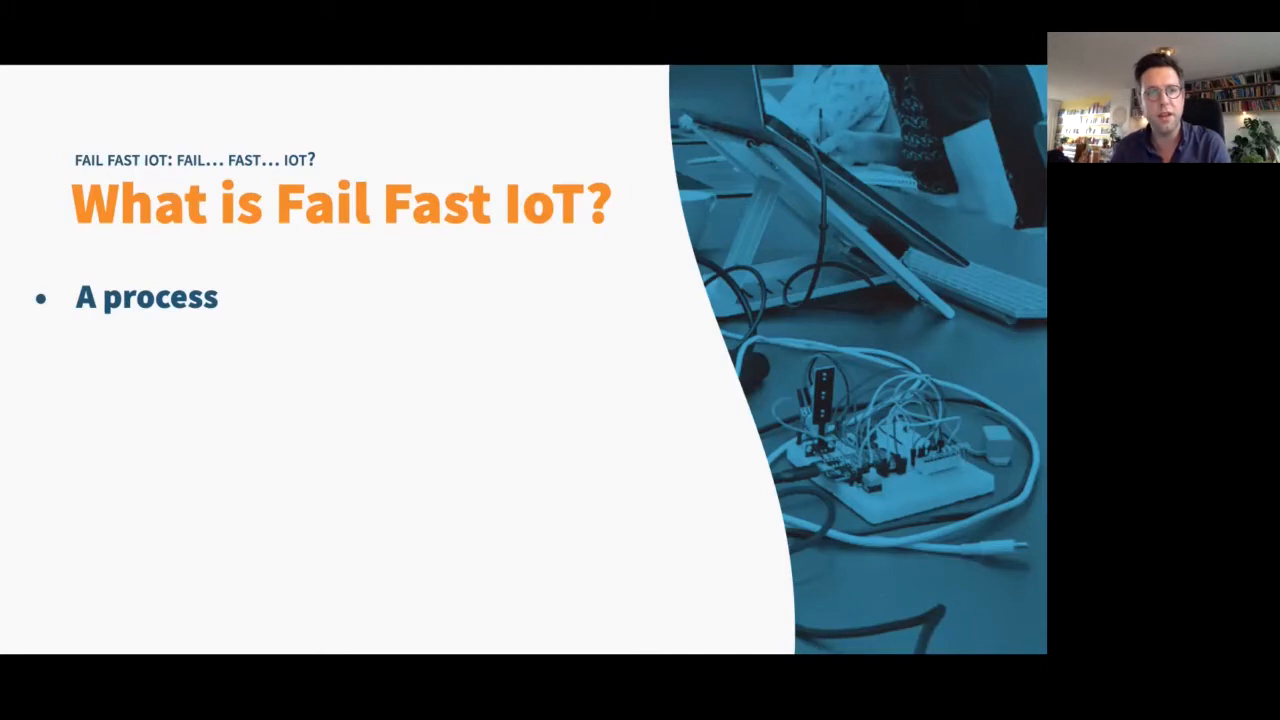
key("right")
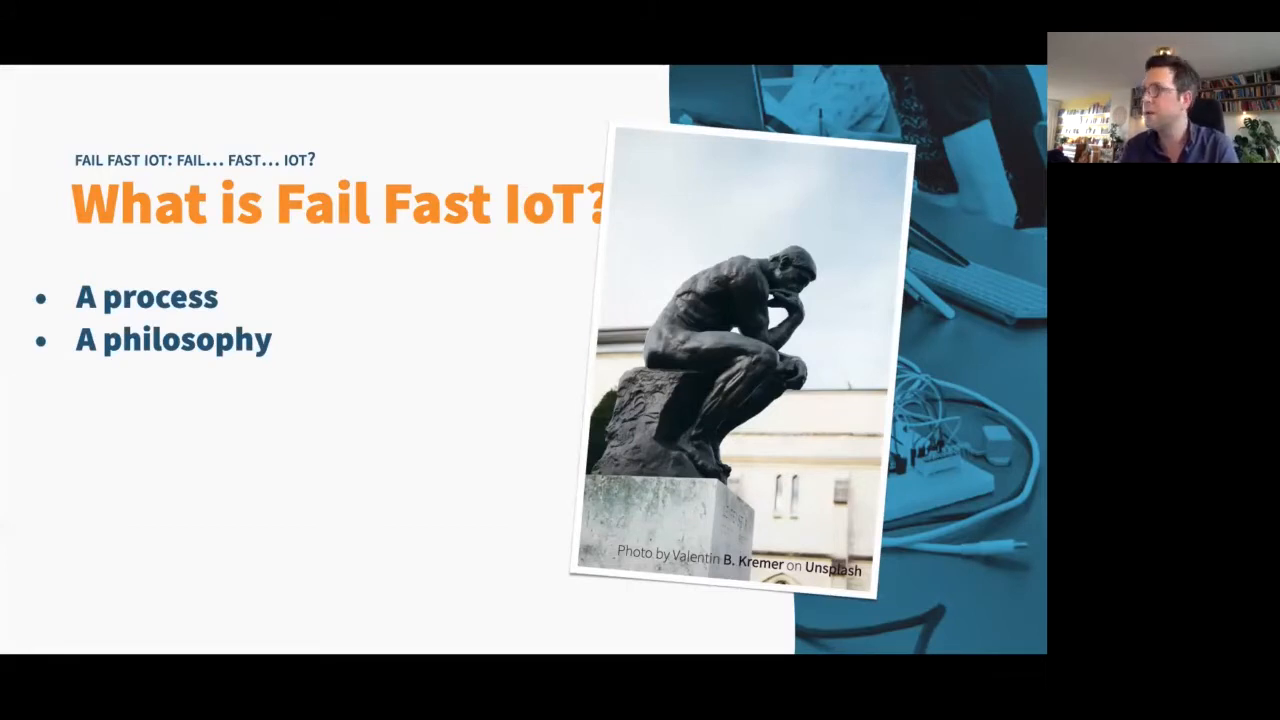
key("Right")
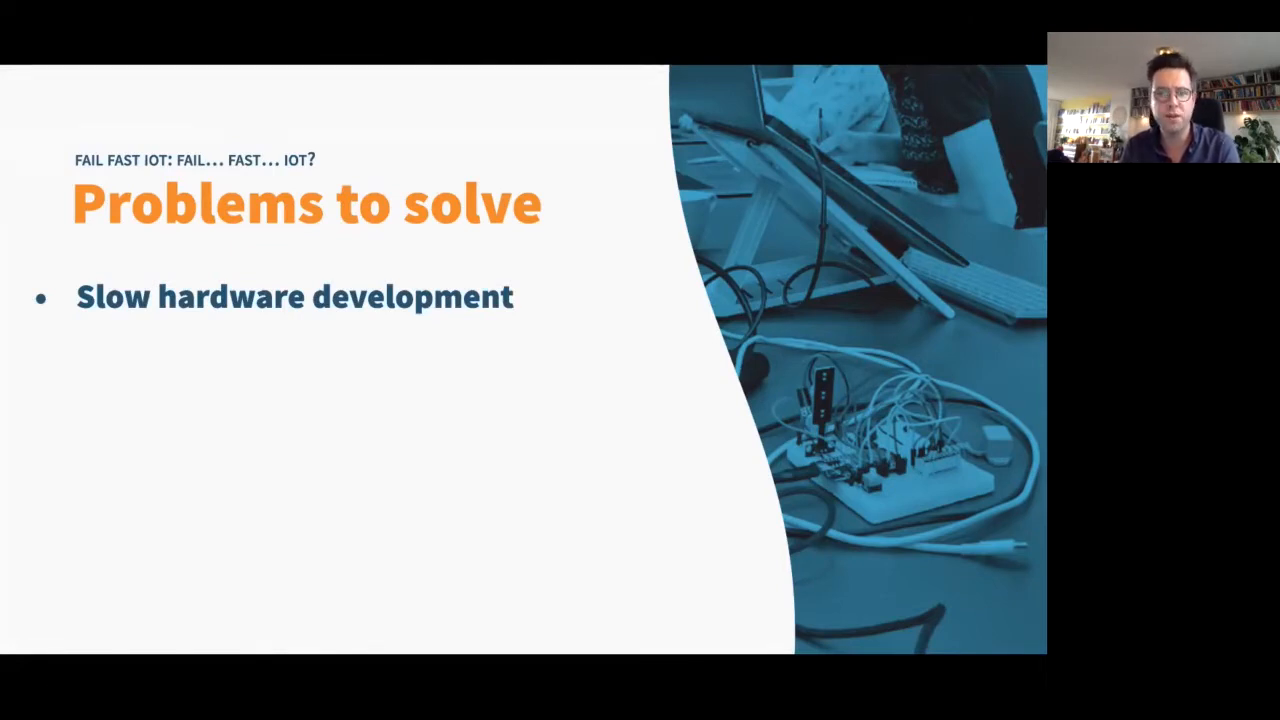
Build out the six-item problems list, then advance to the 'For whom is this?' slide
key("right")
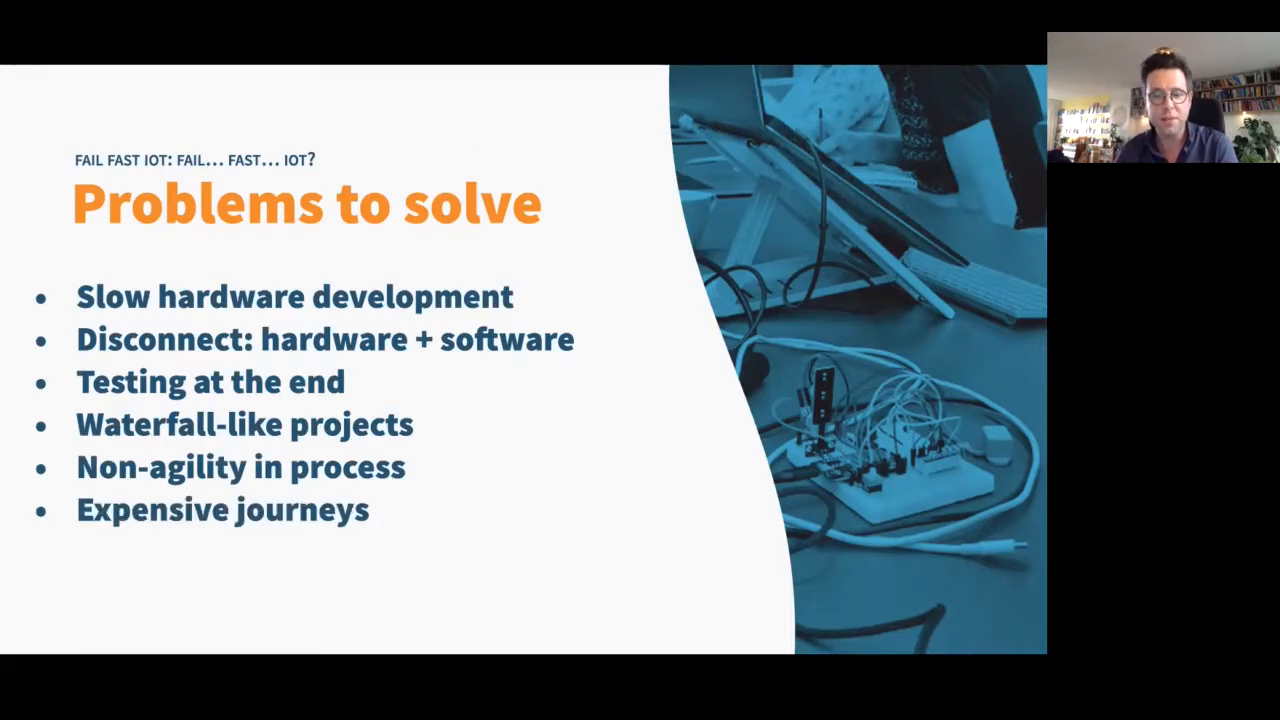
key("Right")
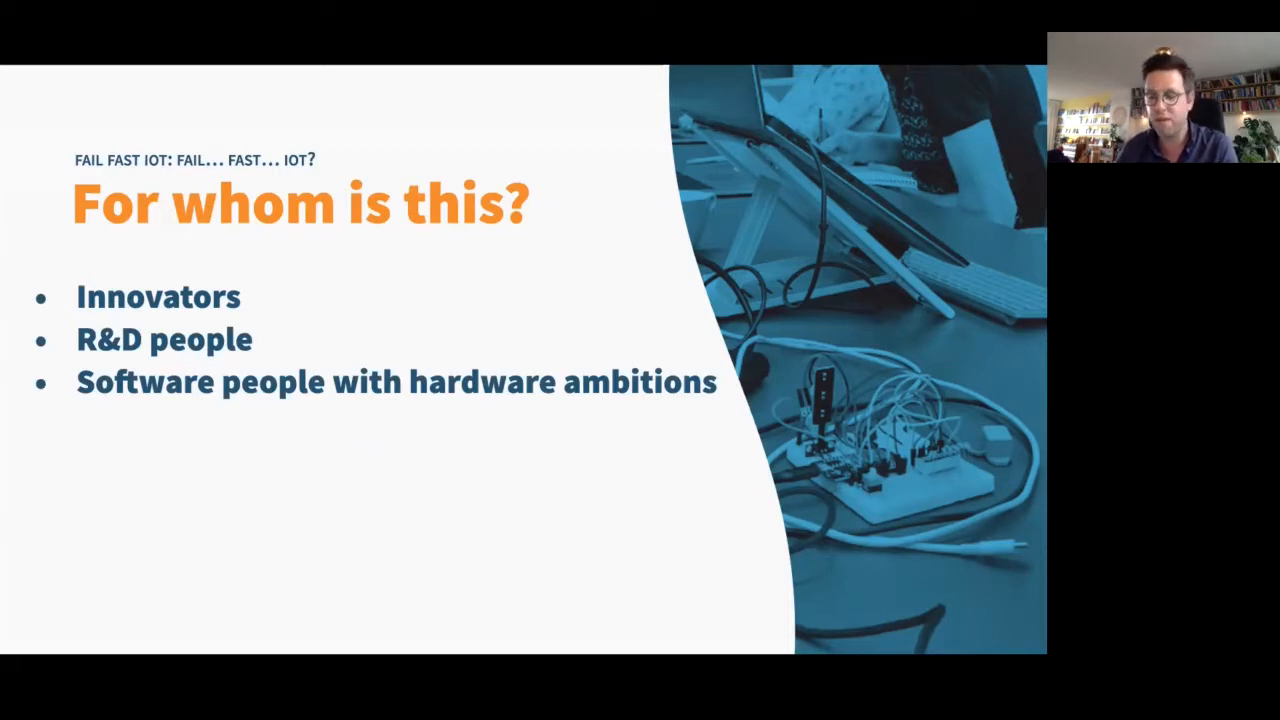
Reveal the last two audience groups, then advance to 'The value of failing' section
key("Right")
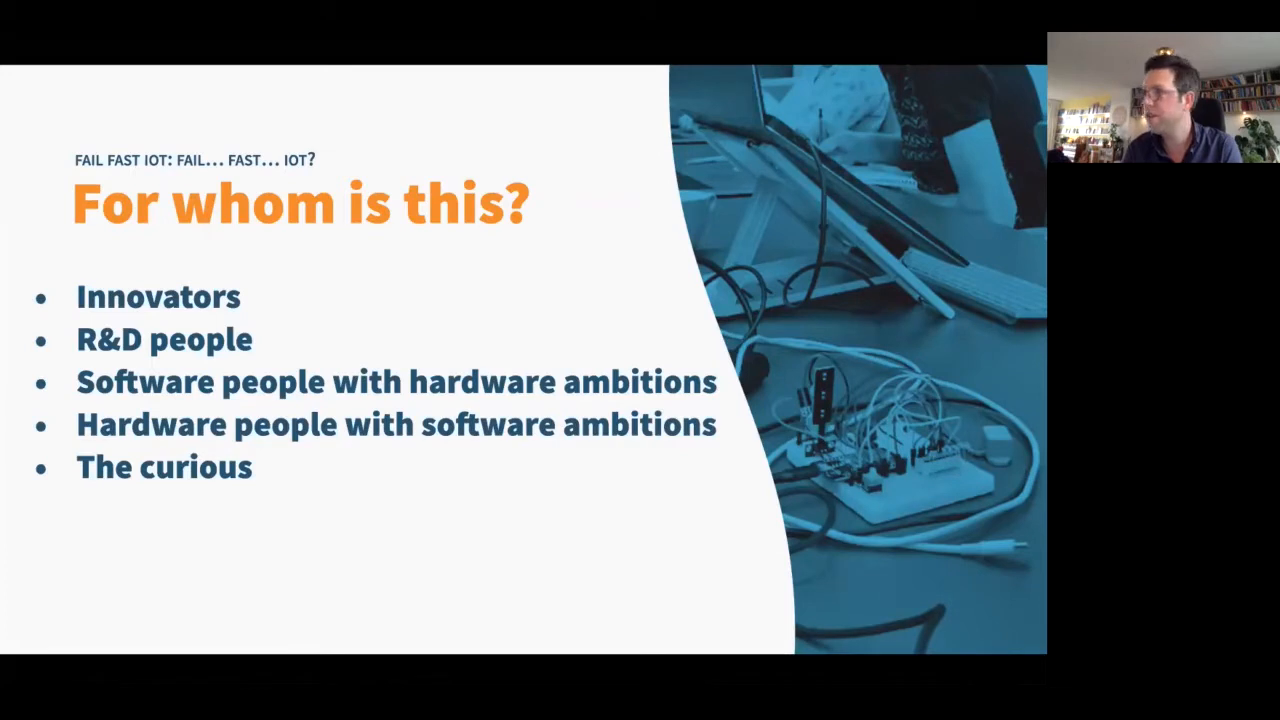
key("right")
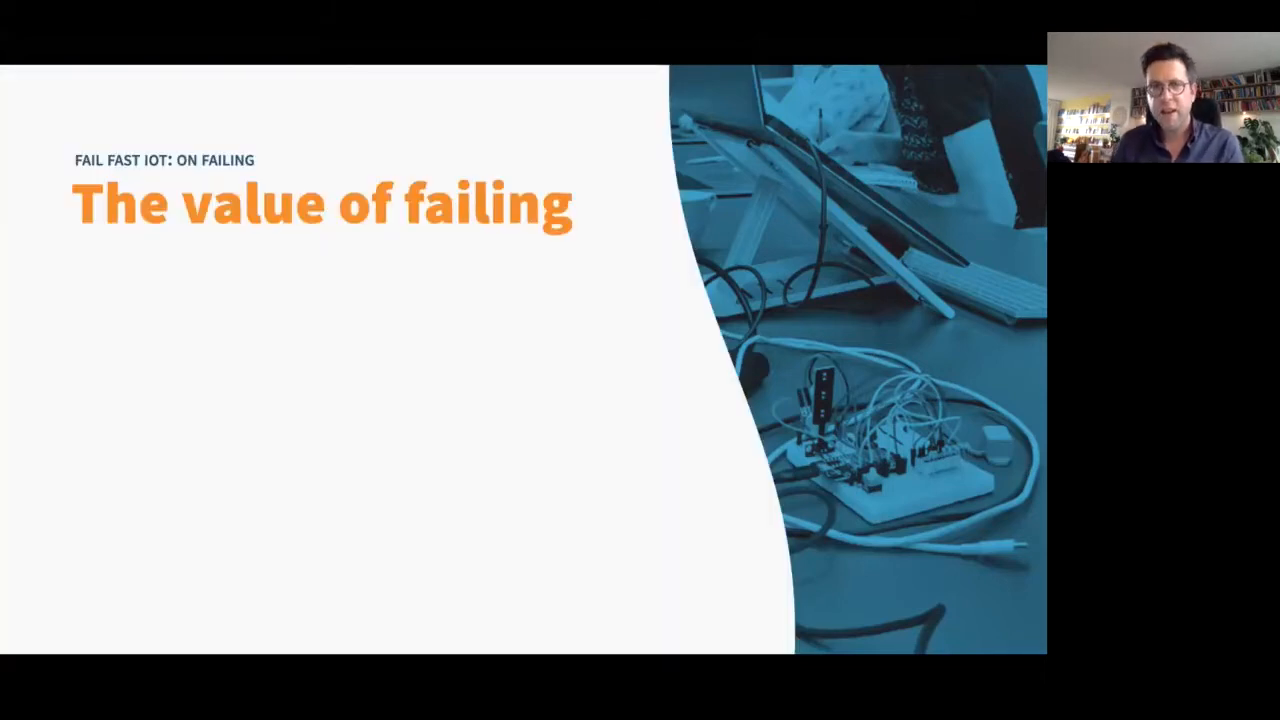
Advance to the 'Fail it till you make it!' treasure-map slide
key("right")
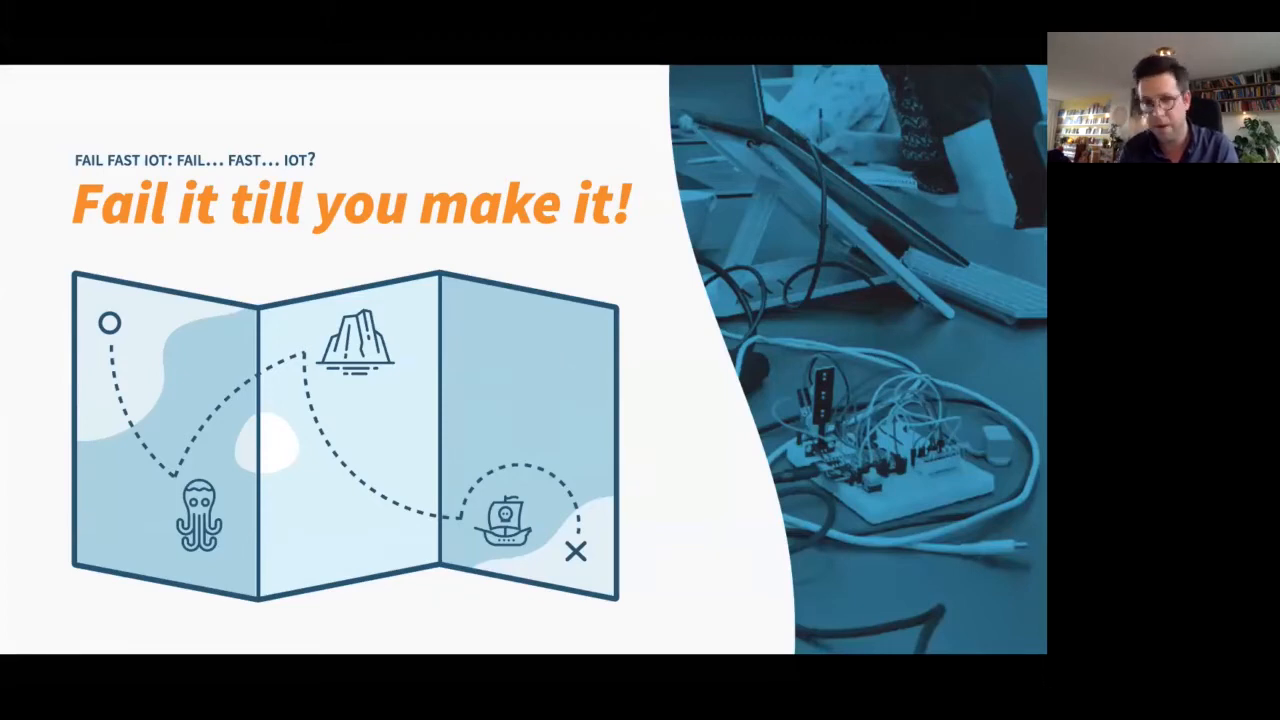
Step through the 'We suck at failing' points and comic, ending on 'How to fail properly'
key("Right")
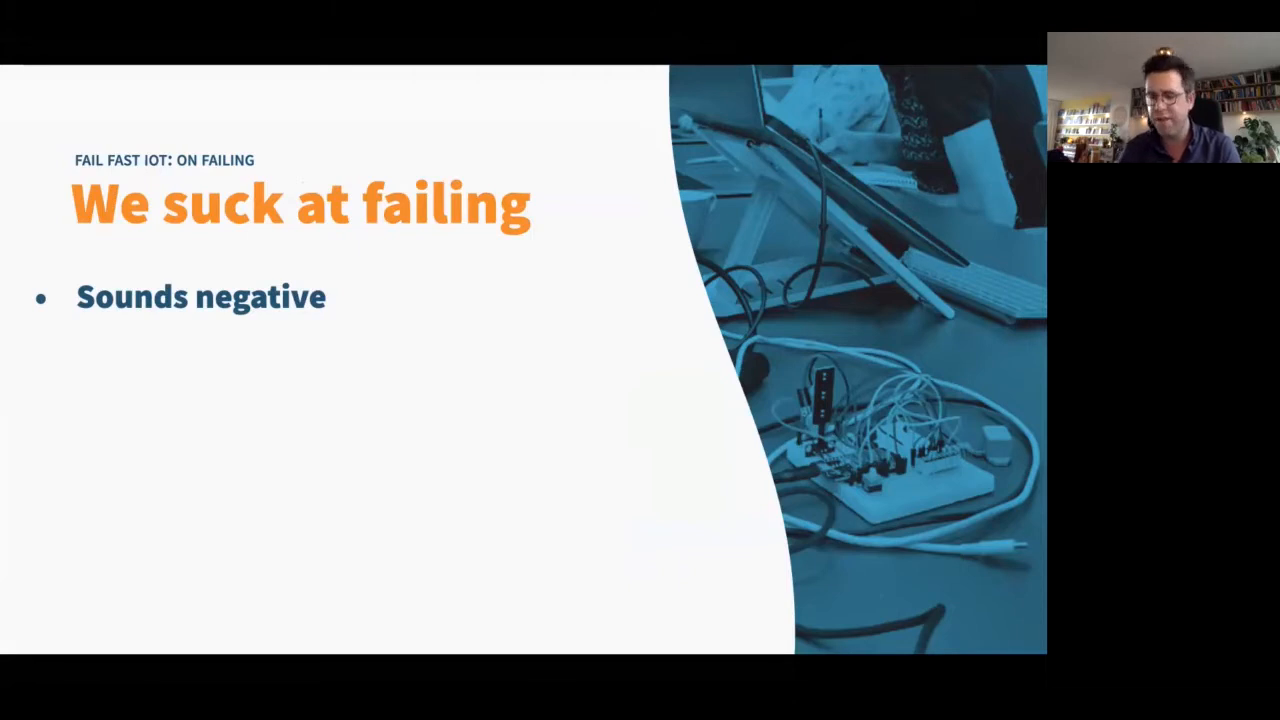
key("right")
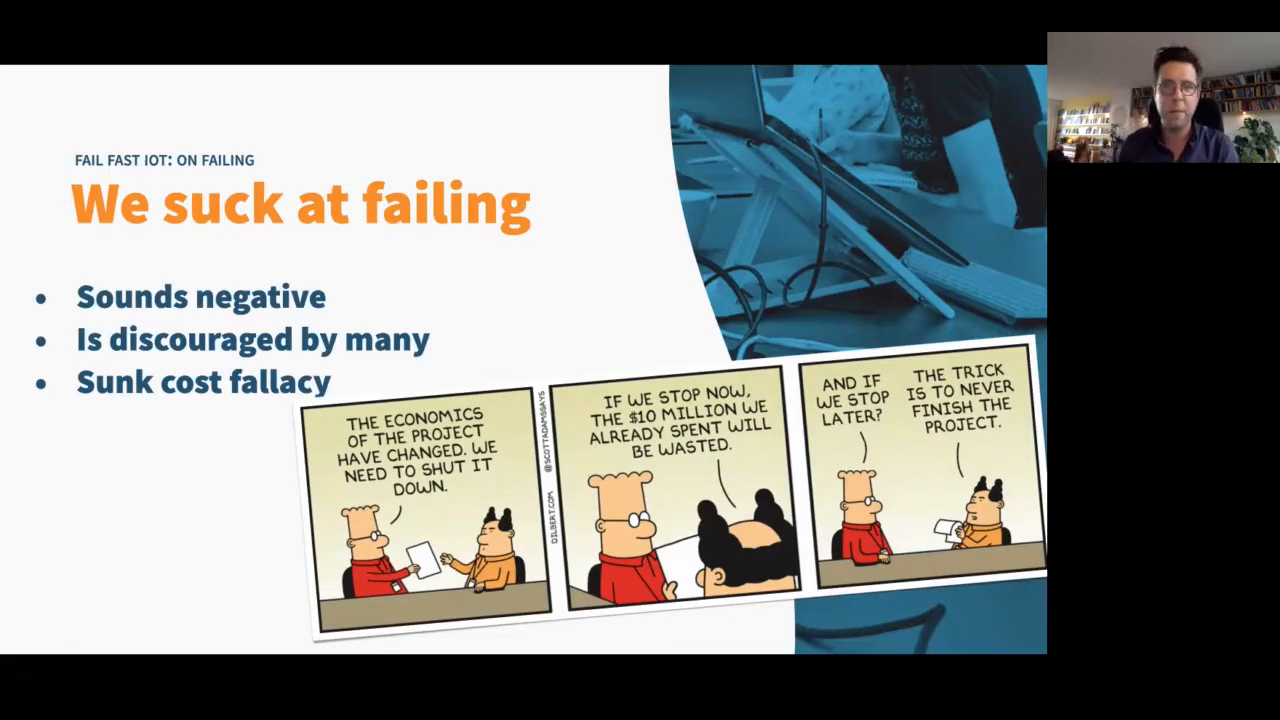
key("Right")
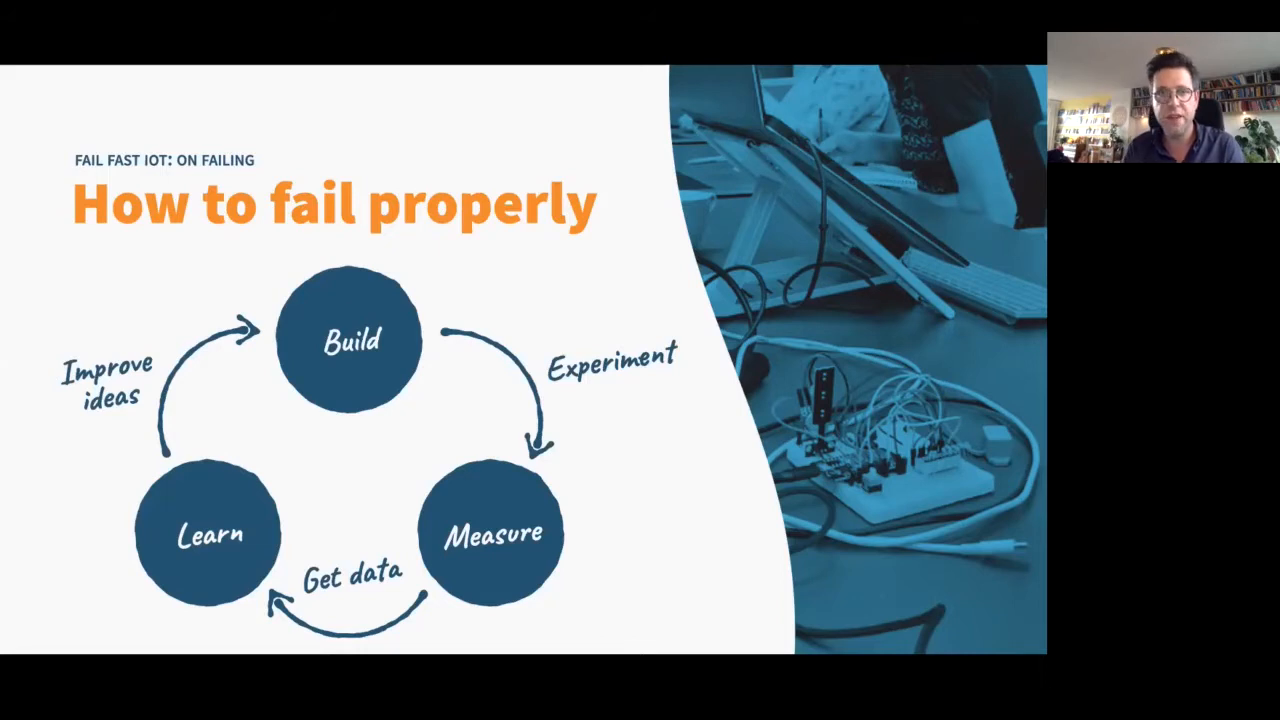
Show the Build-to-Learn shortcut arrow, then advance to 'You failed: now what?'
left_click_drag(318, 240, 236, 504)
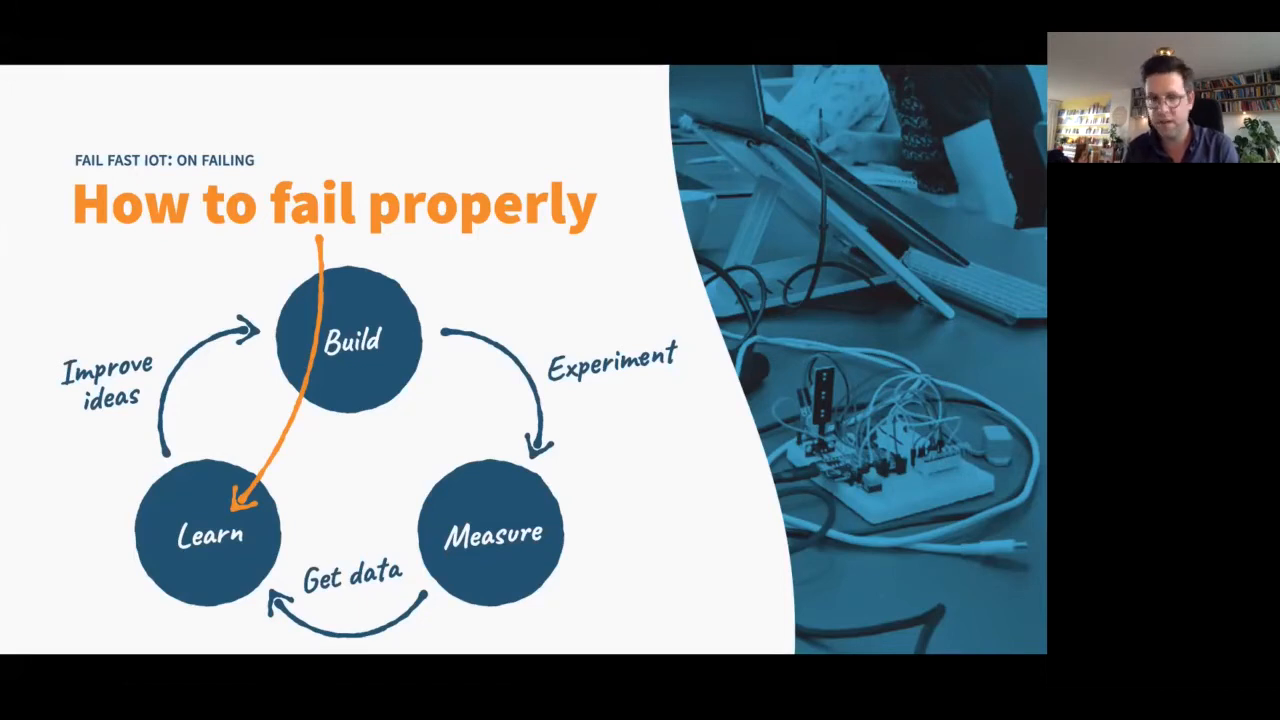
key("right")
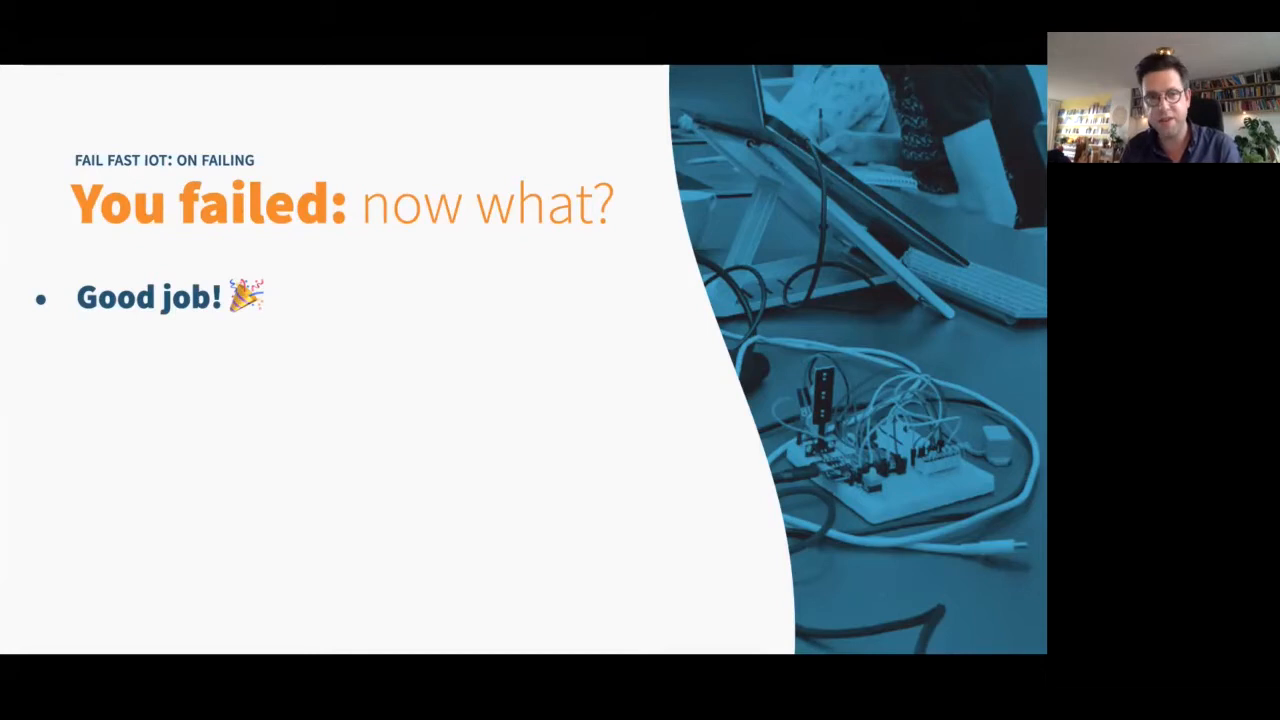
Reveal the five after-failing steps with the roads cartoon, then open the 'On being fast' section
key("right")
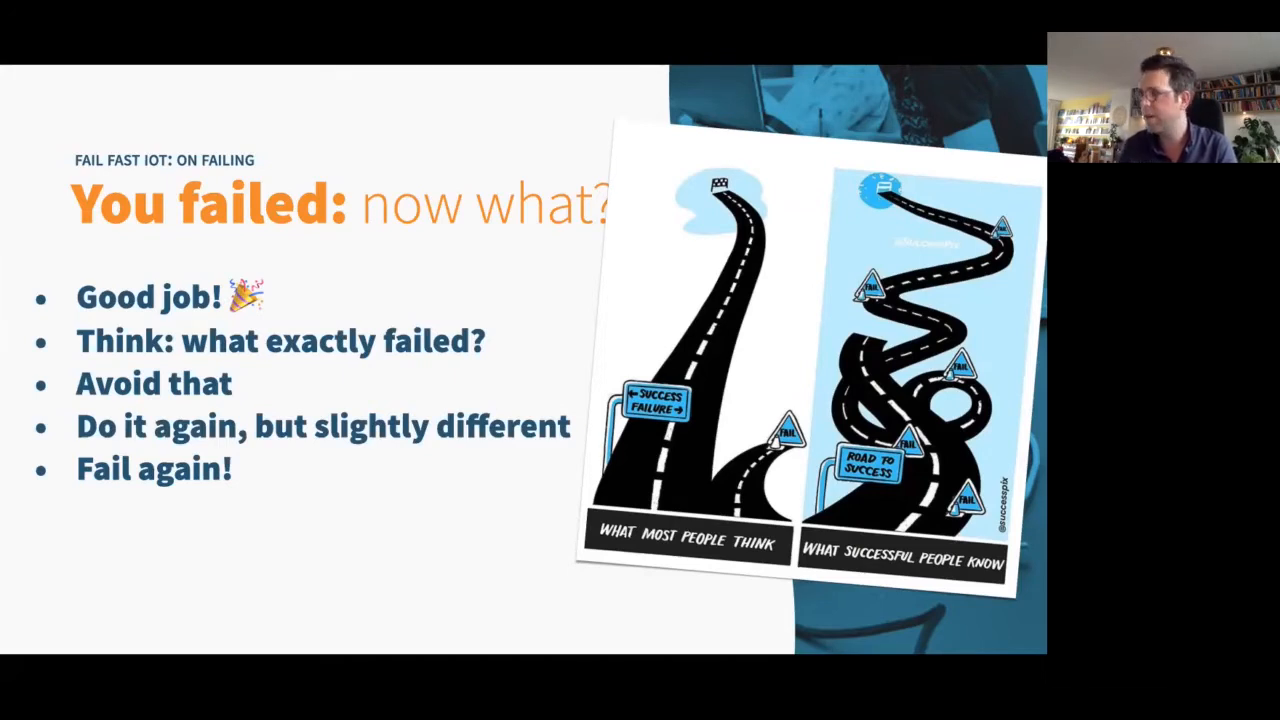
key("right")
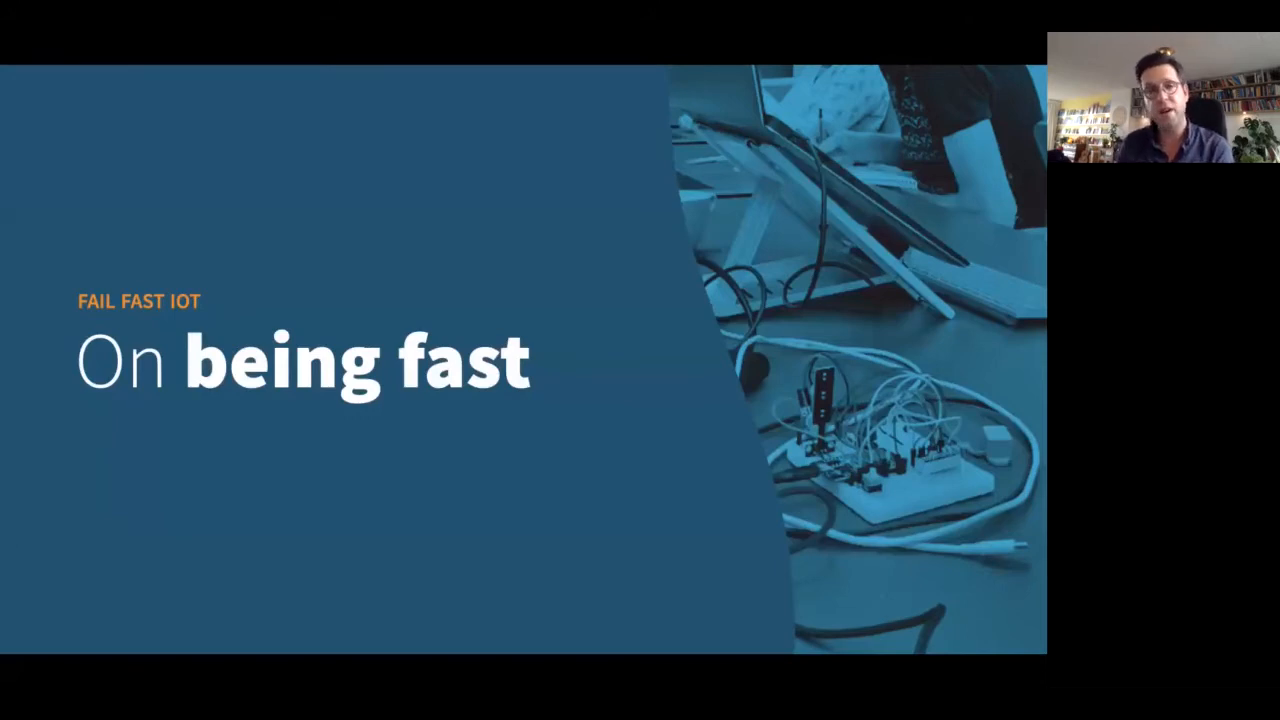
Show the 'Why fast?' money and time points, reaching the 'It reduces risk?' Mark Schwartz quote
key("Right")
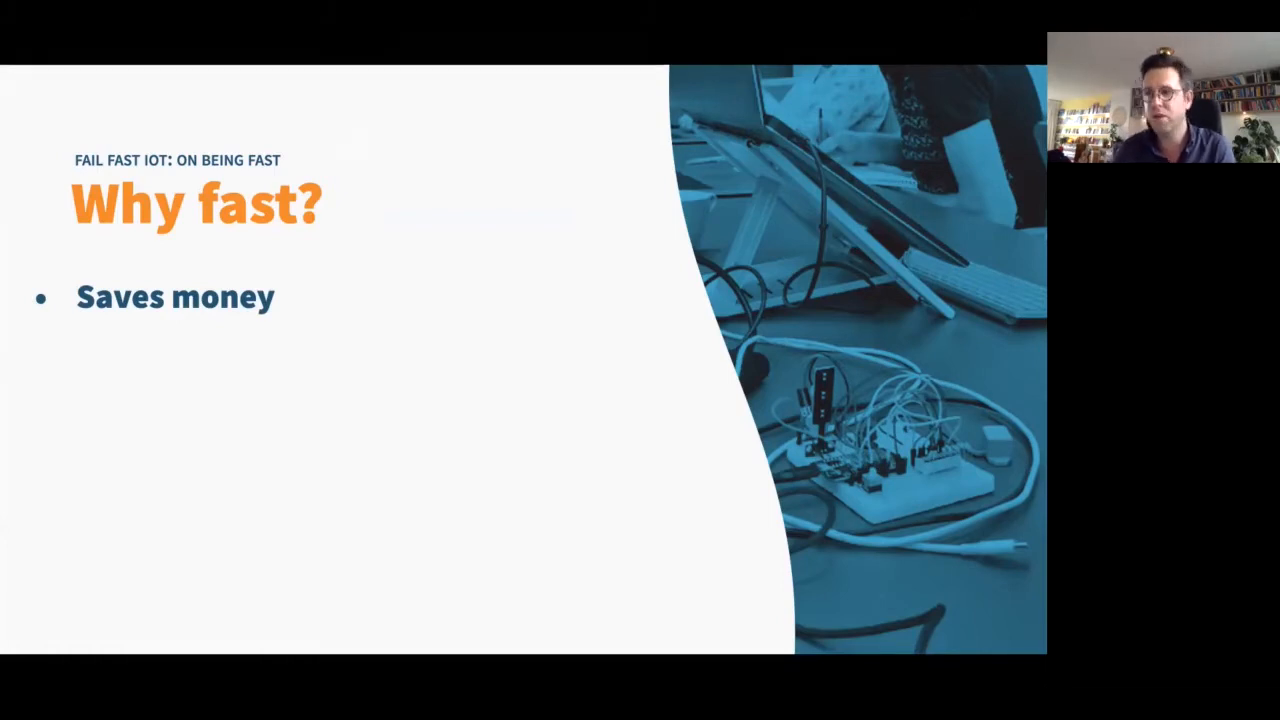
key("right")
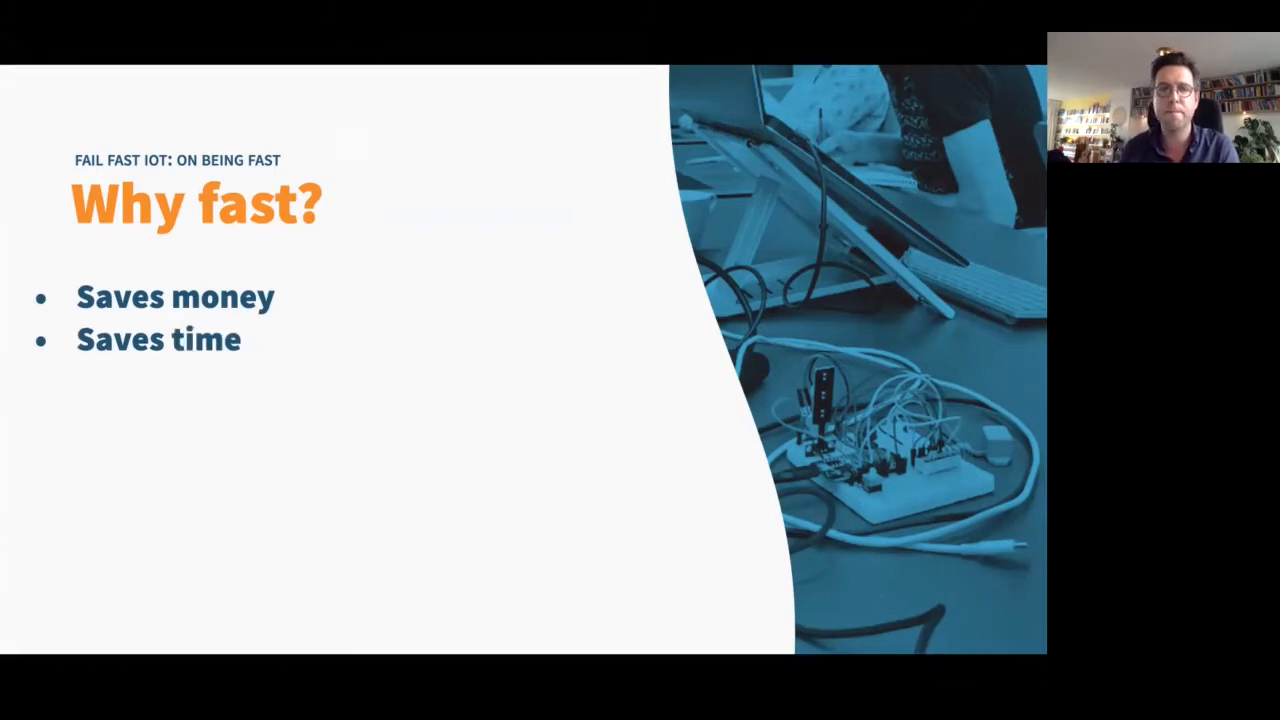
key("Right")
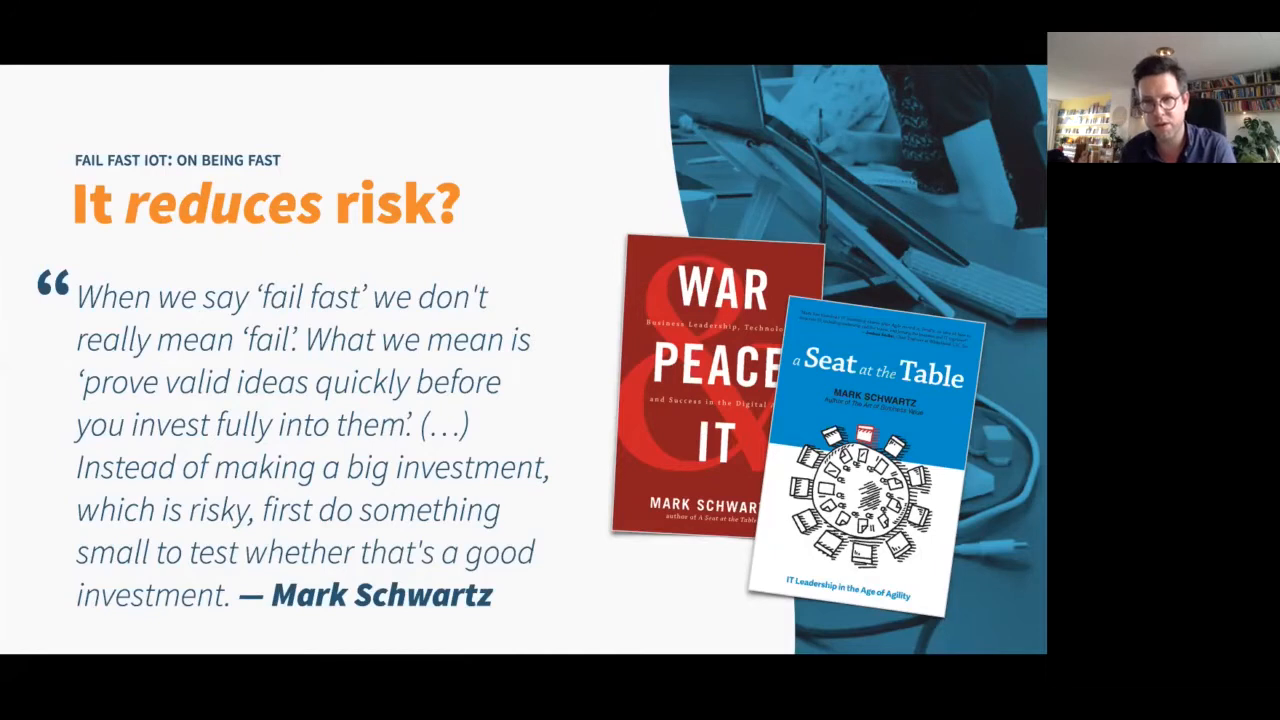
Show the risk-versus-time graph of small bangs, then the two-point 'How to become fast' slide
key("Right")
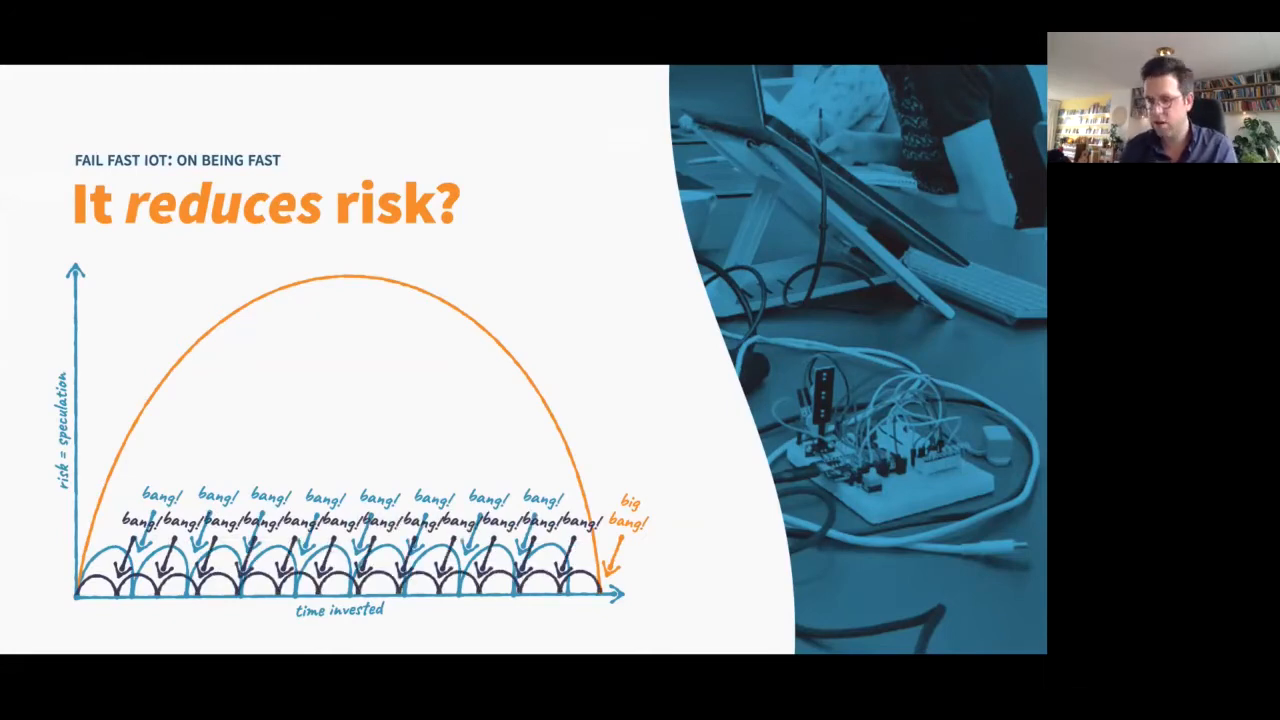
key("Right")
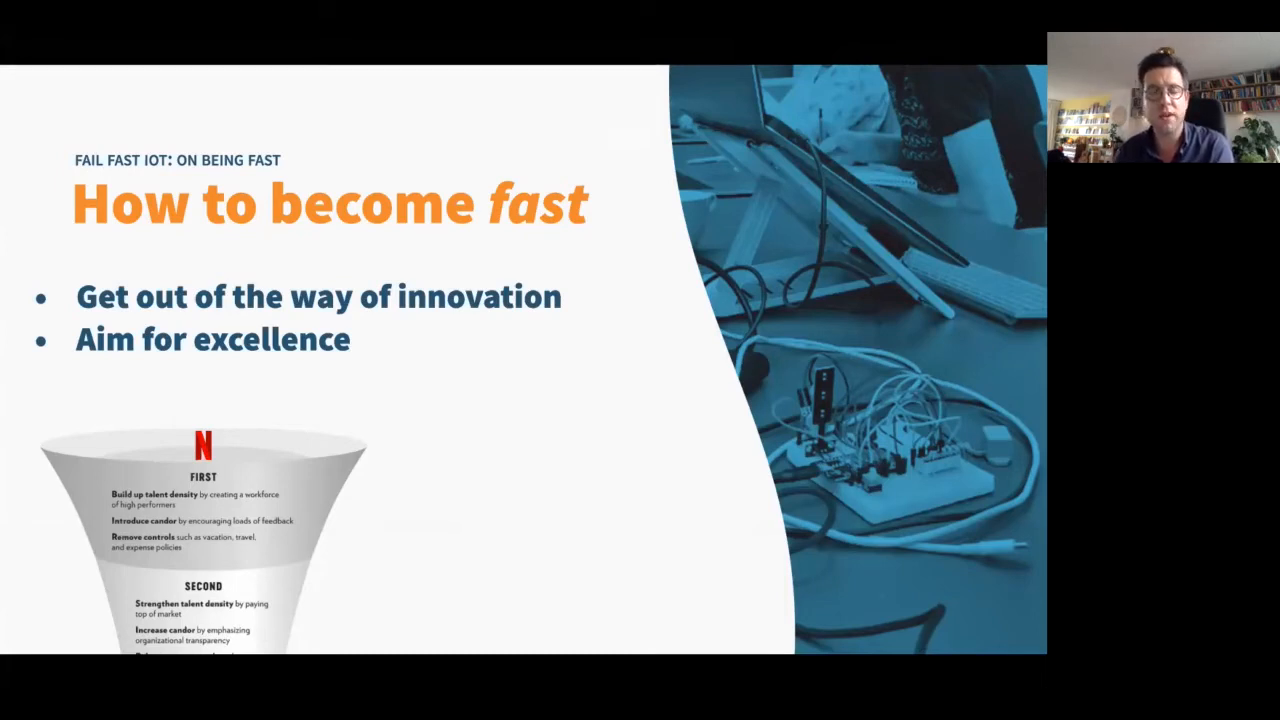
Reveal the 'Do lots of iterations' point with its learning loop, then advance to the 'On cloud IoT' title slide
key("right")
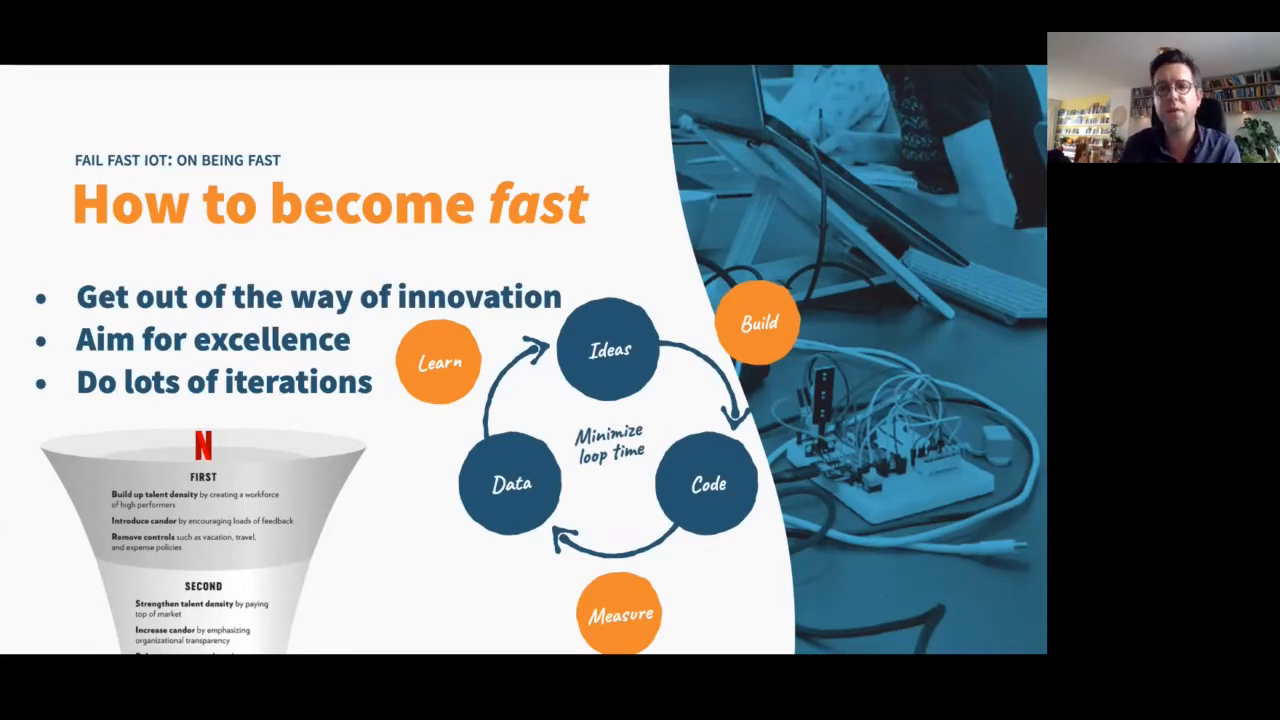
key("Right")
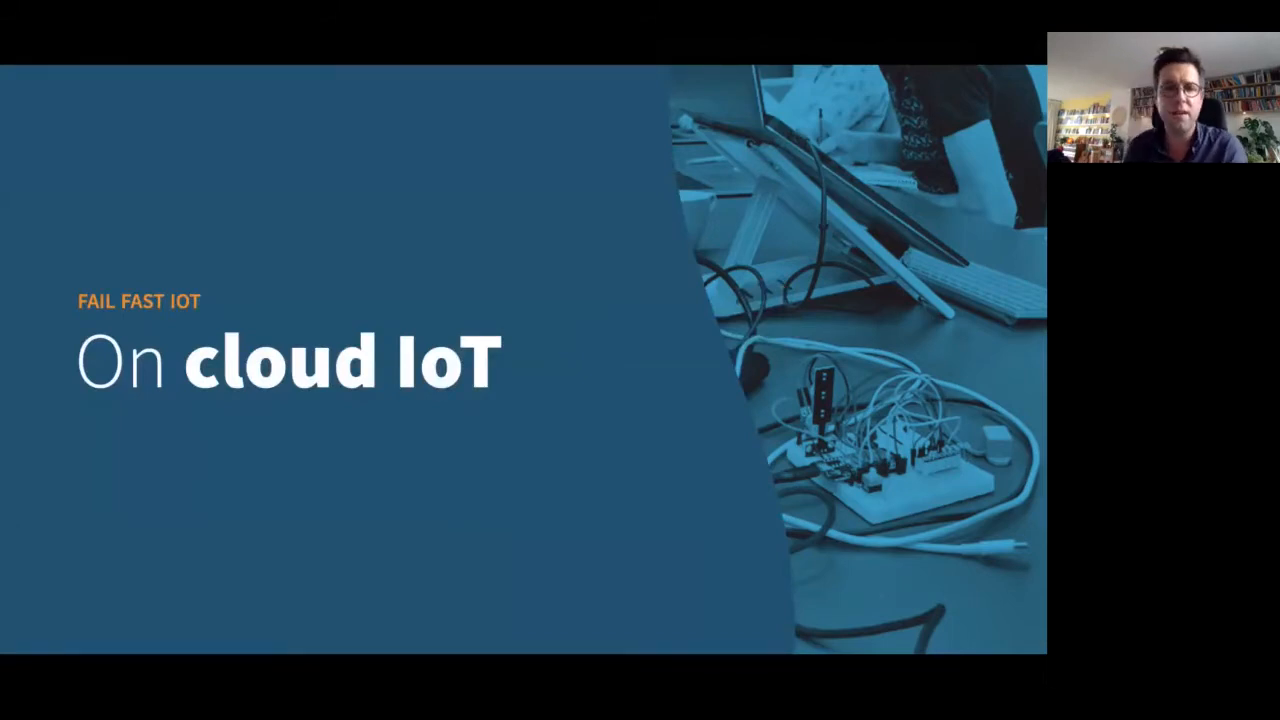
Show the DevOps 2019 comparison chart, its change failure rate figure, then the 'Other cloud benefits' slide
key("Right")
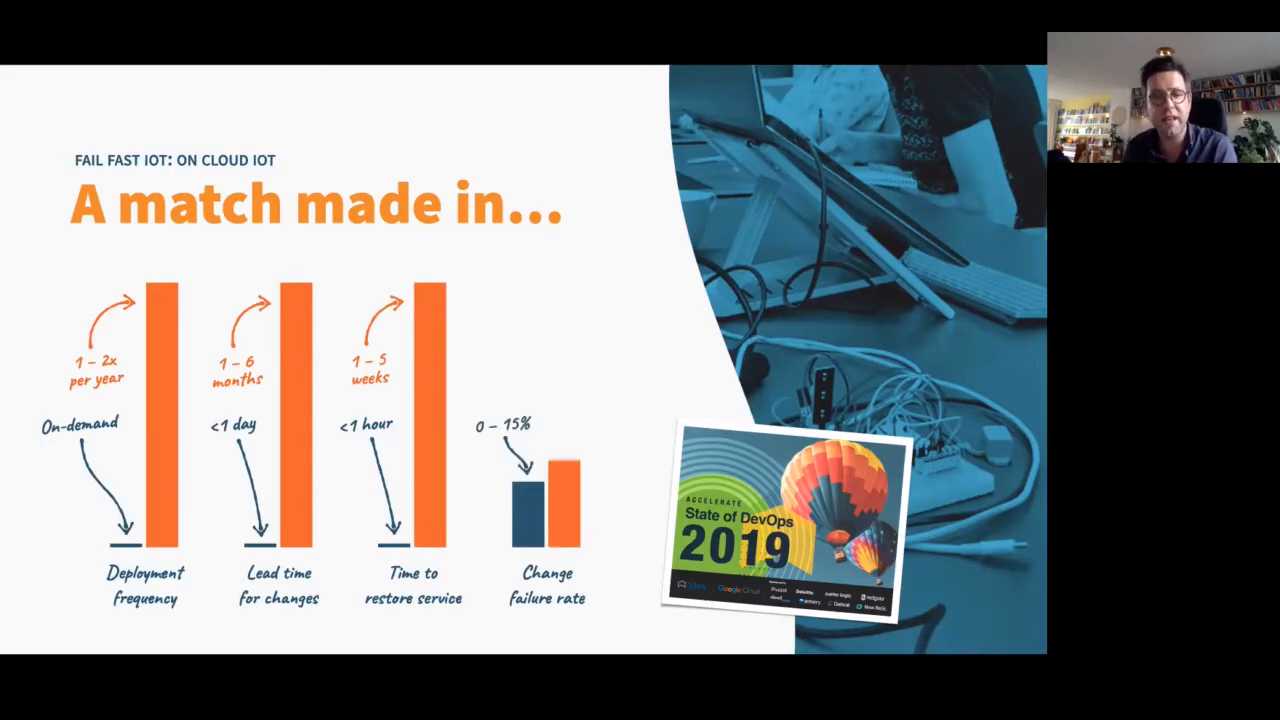
key("Right")
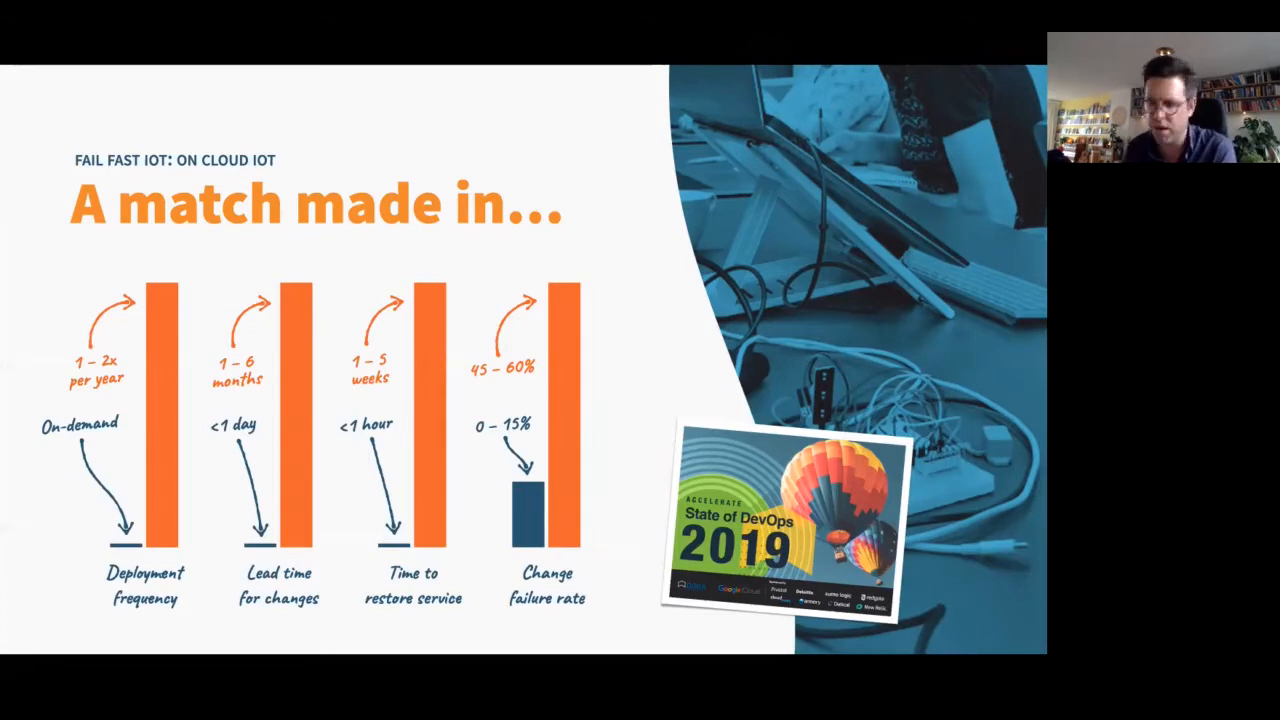
key("Right")
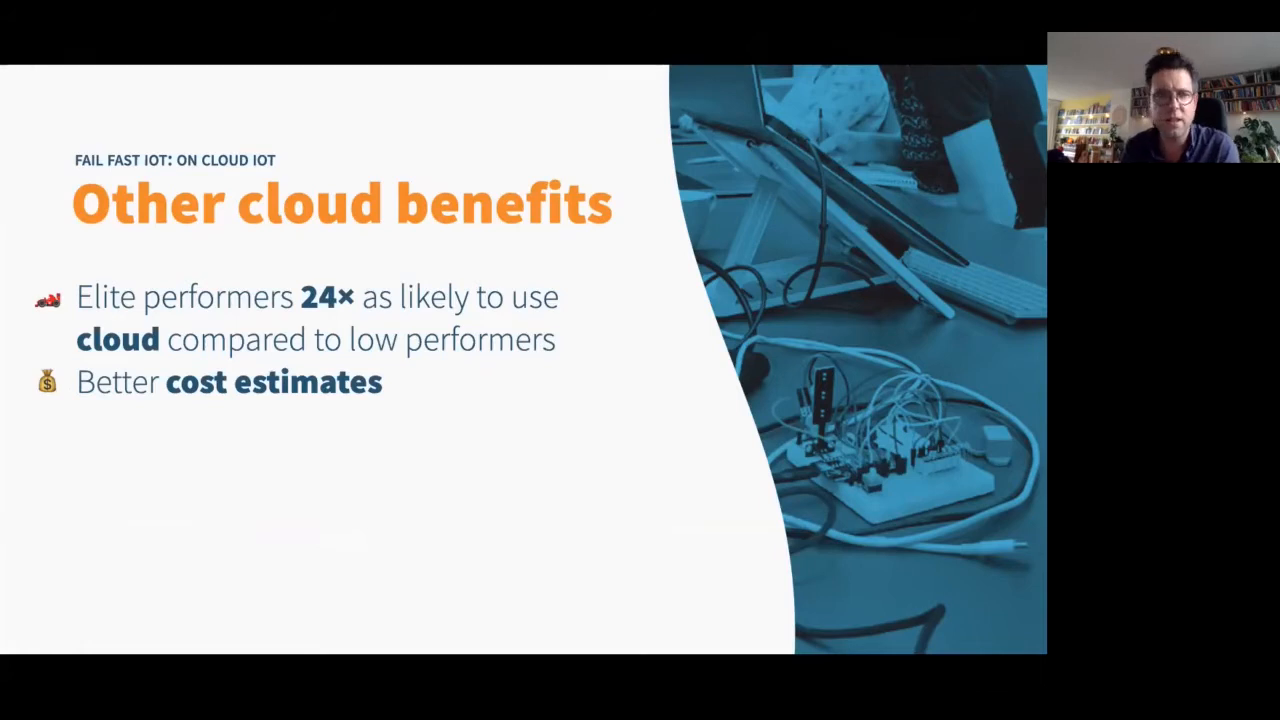
Build in the cost, budget, employee health and satisfaction benefits, then advance to the 'Standing on…' comparison slide
key("right")
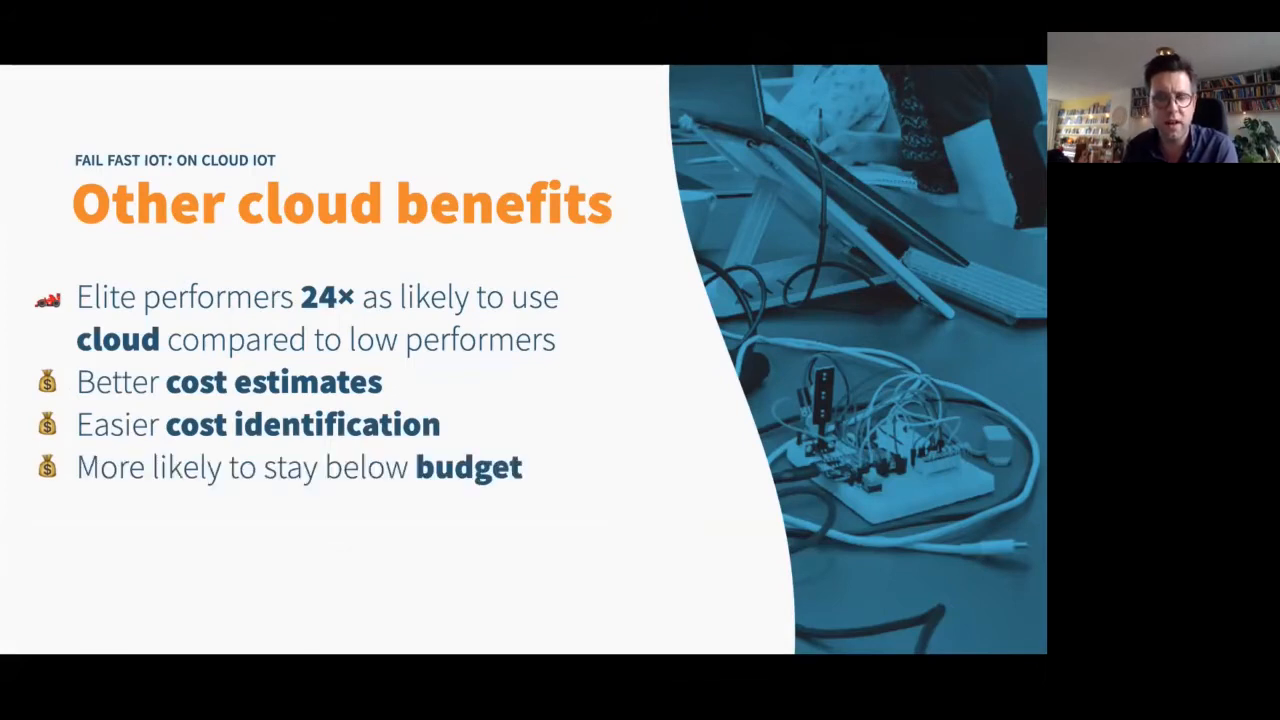
key("right")
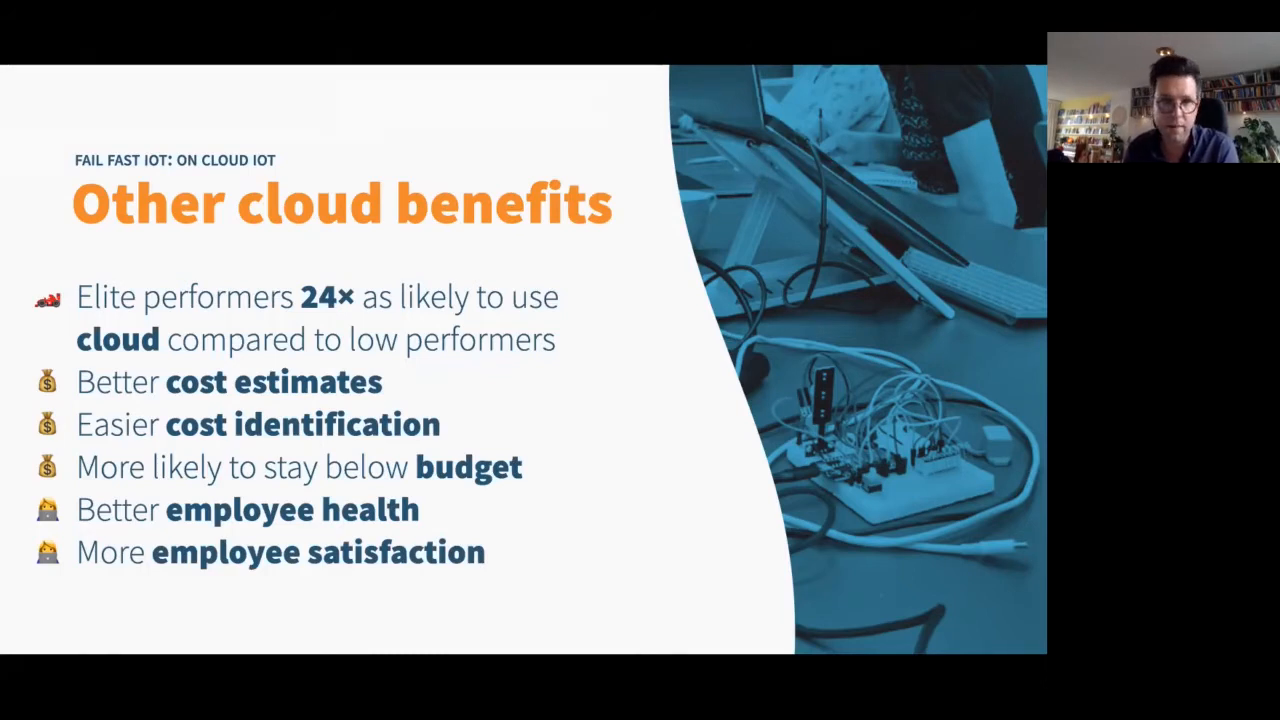
key("Right")
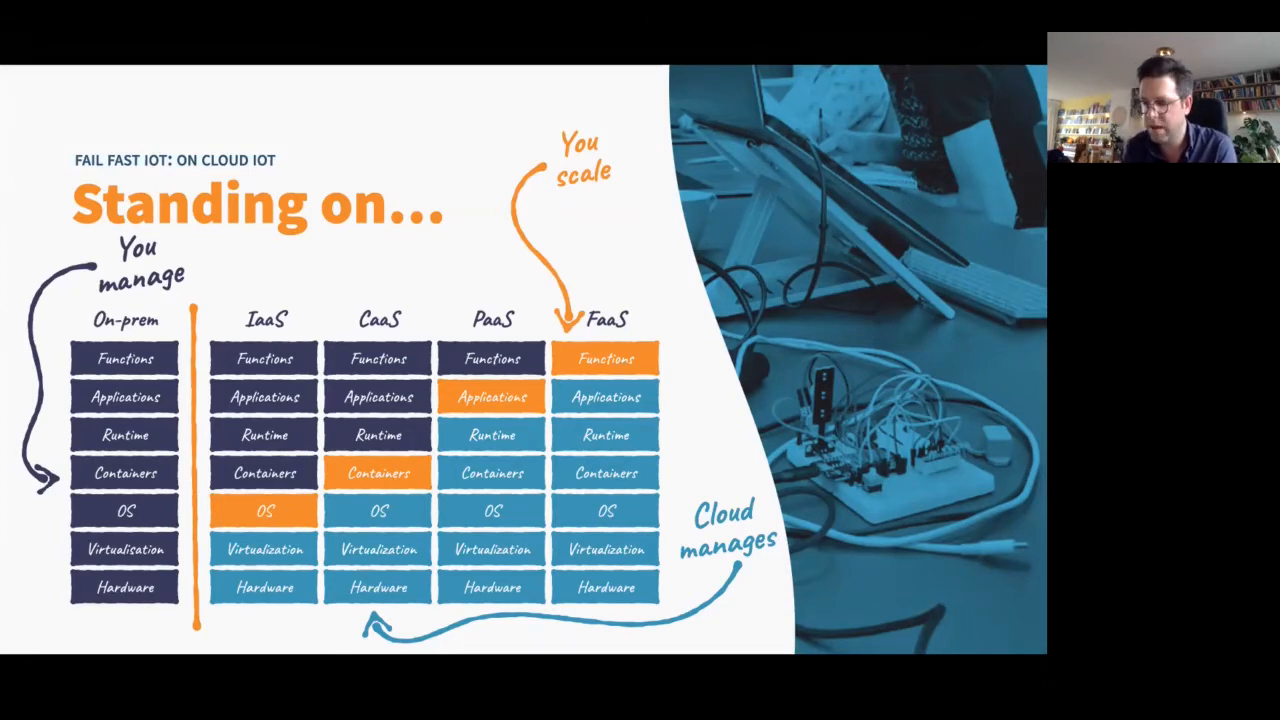
Advance to the 'Fail, Fast, IoT — Putting it all together' section title slide
key("Right")
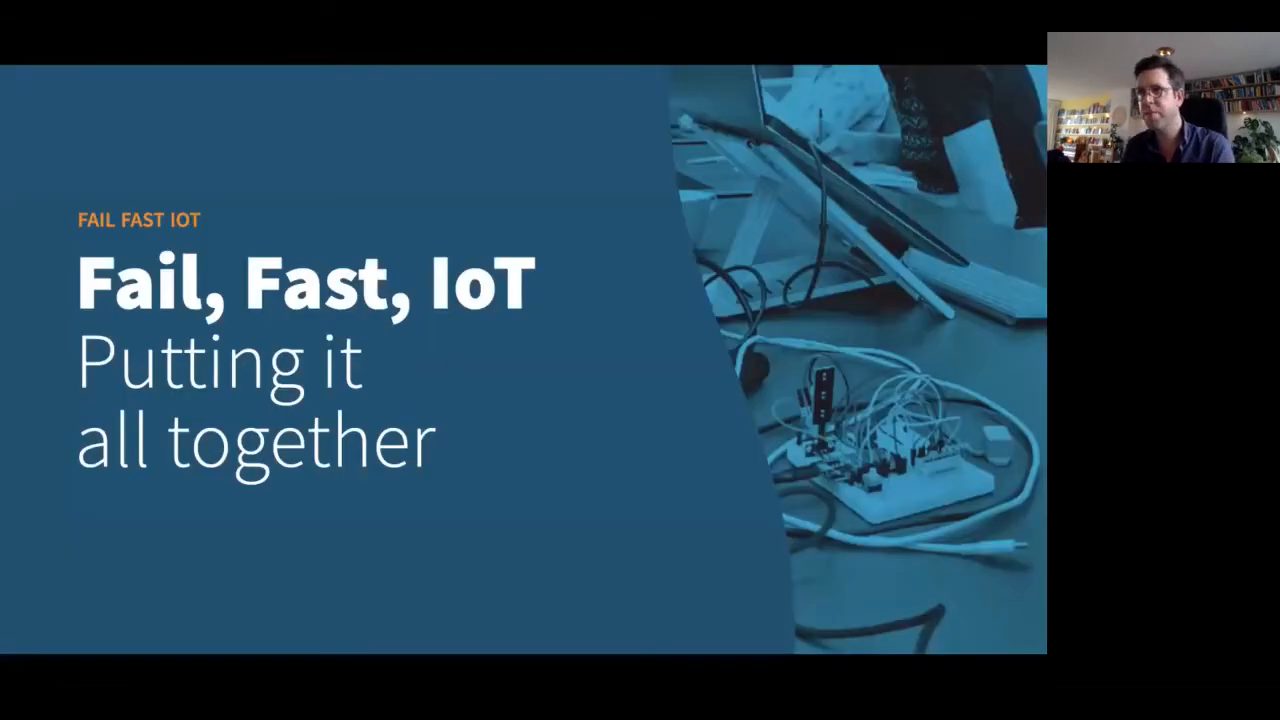
Show the Build–Measure–Fail validated learning cycle, then advance to the 'From the trenches' section slide
key("Right")
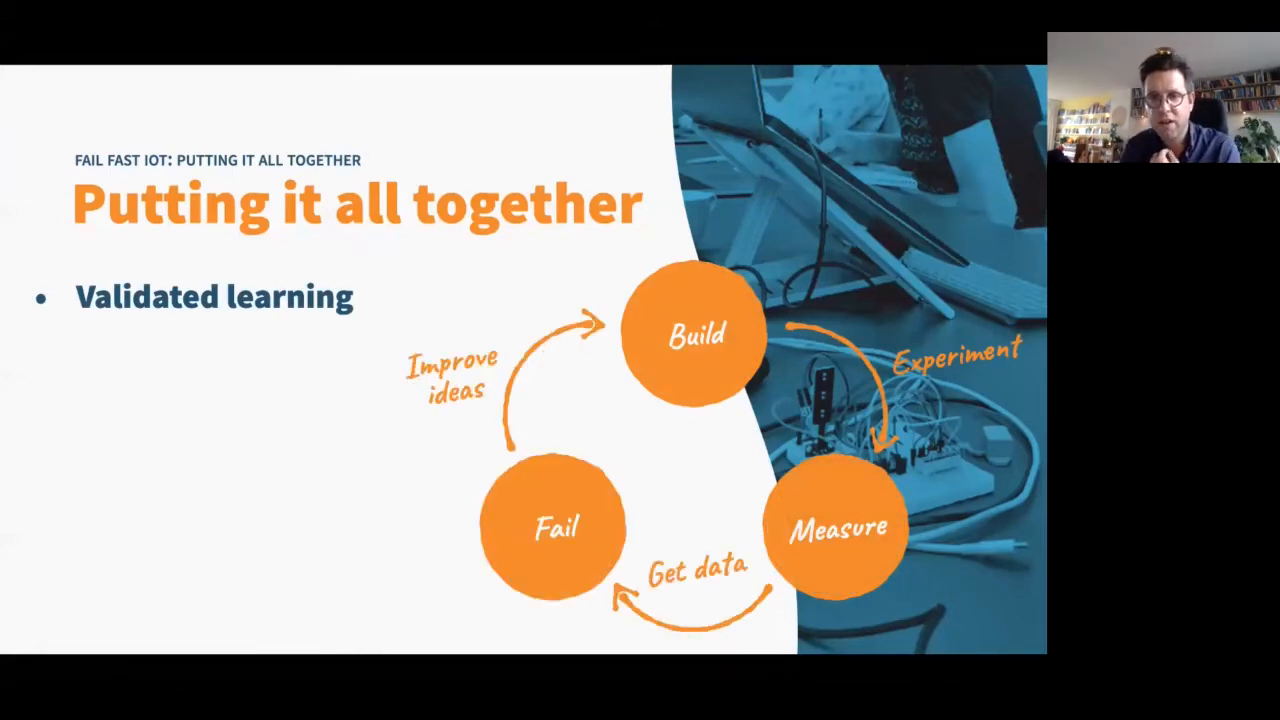
key("Right")
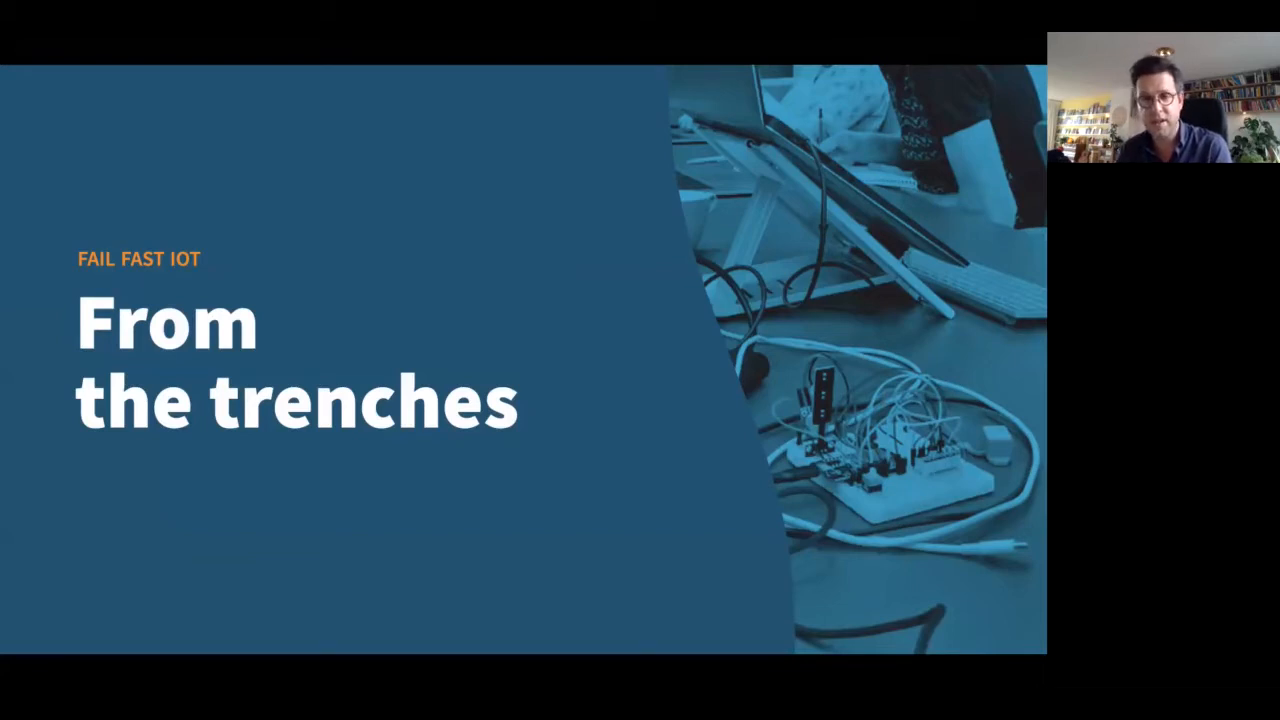
key("Right")
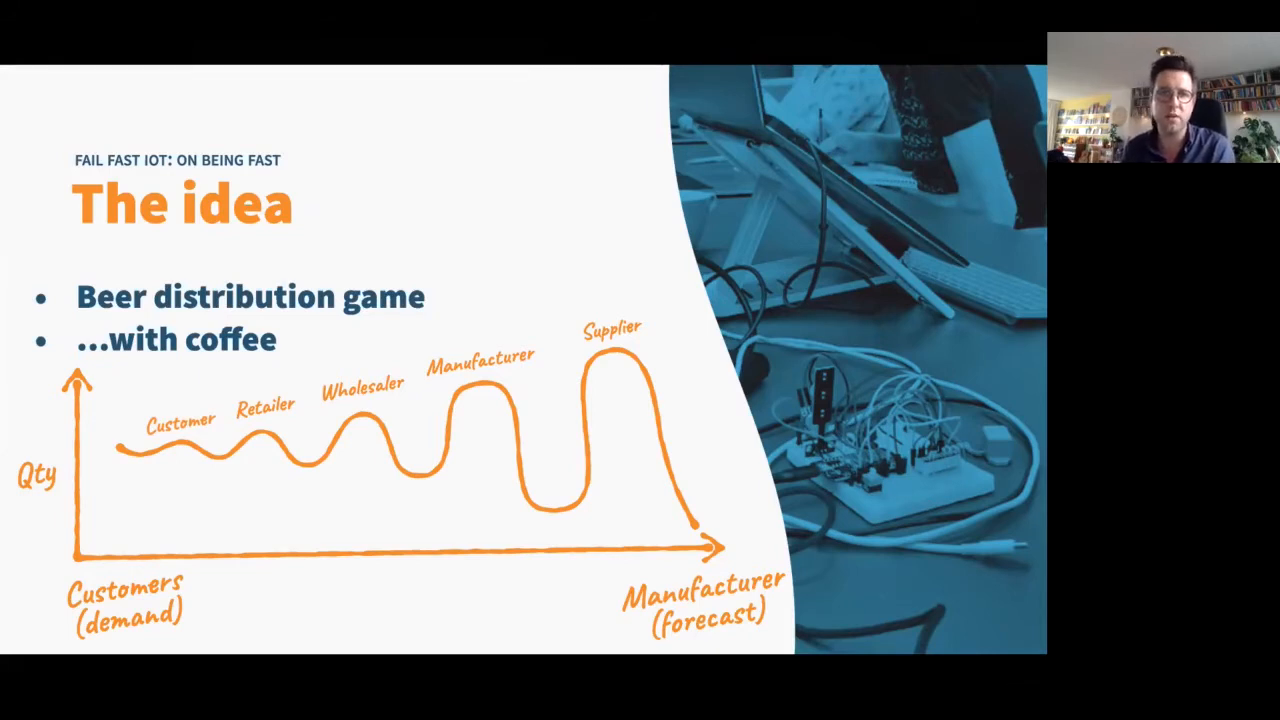
mouse_move(352, 404)
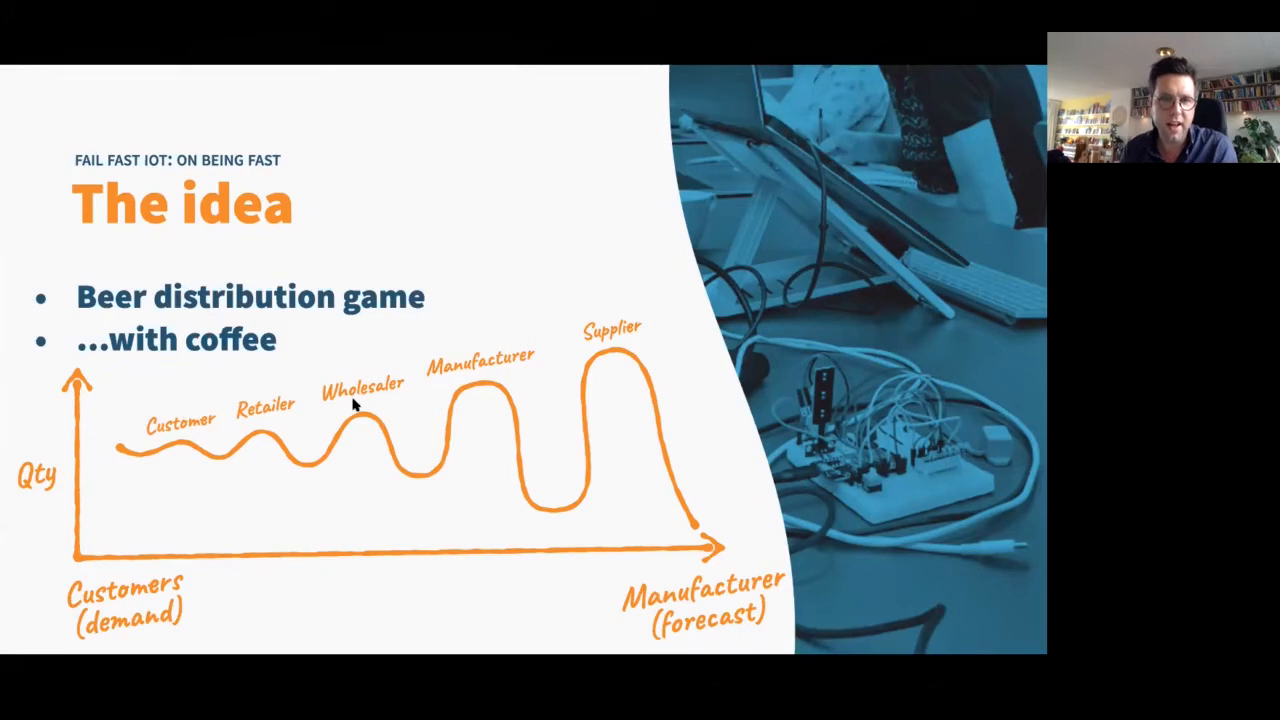
mouse_move(256, 418)
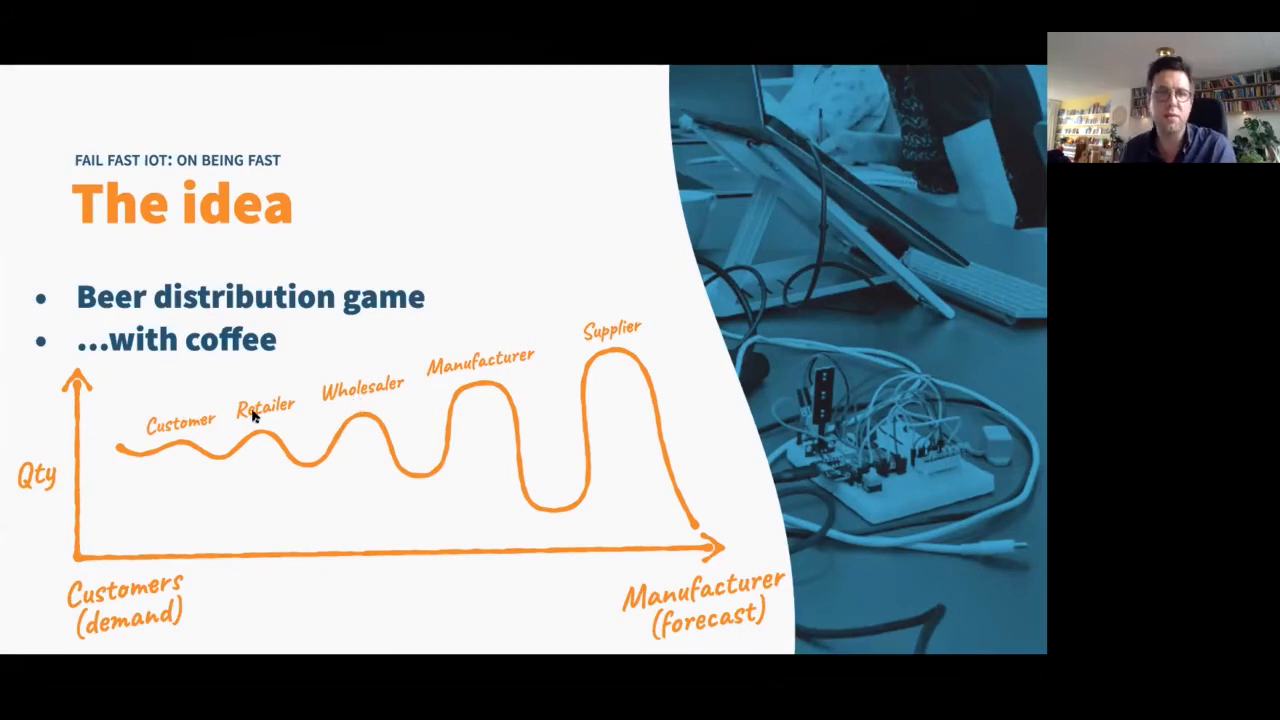
mouse_move(364, 444)
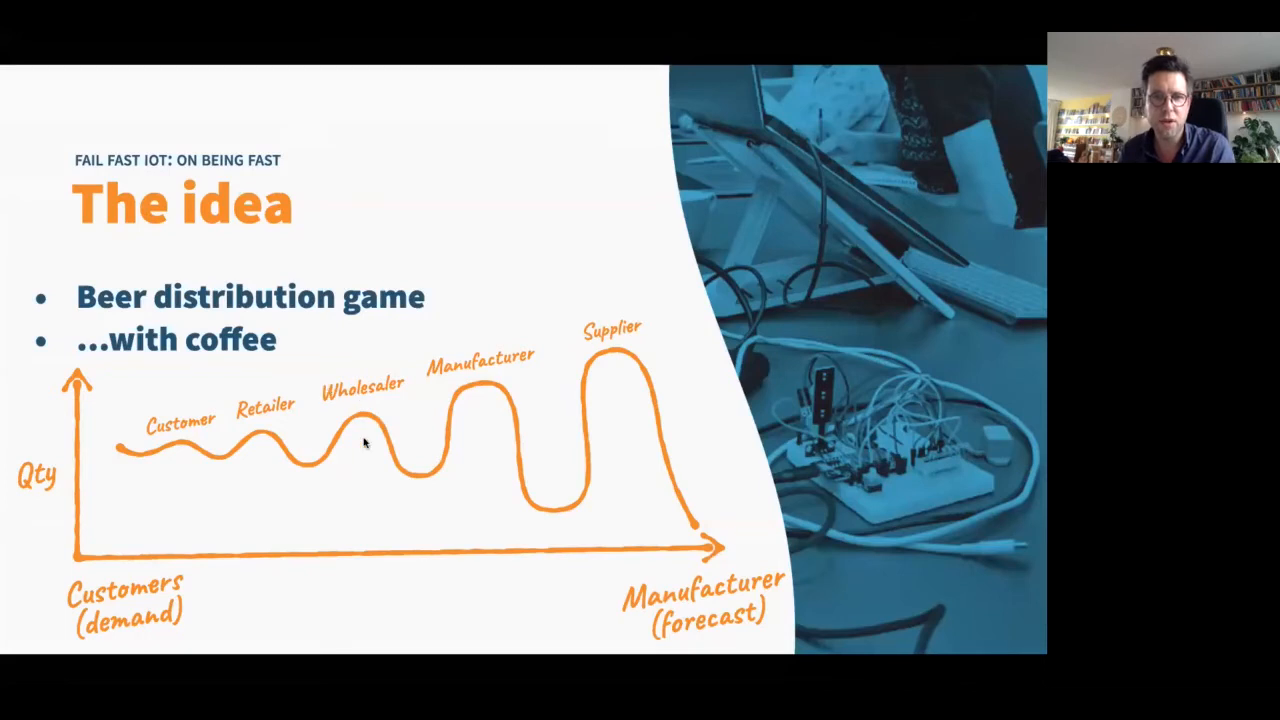
mouse_move(420, 472)
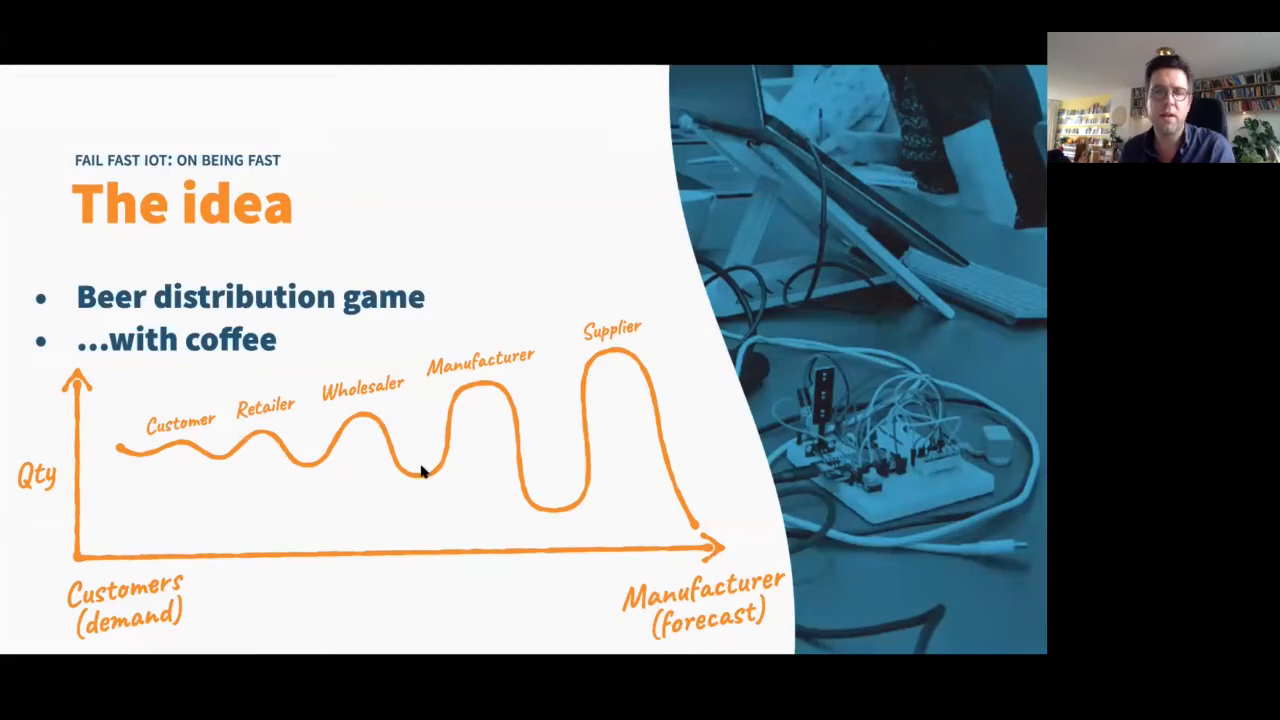
mouse_move(536, 456)
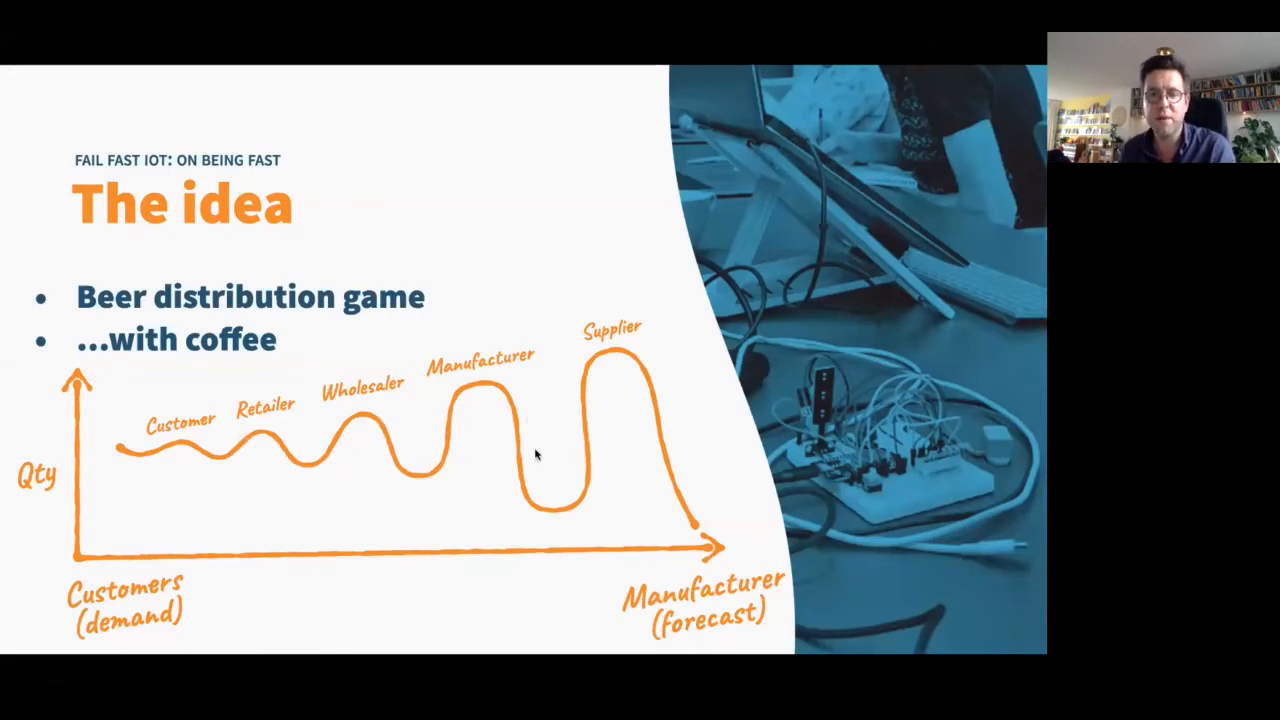
mouse_move(632, 408)
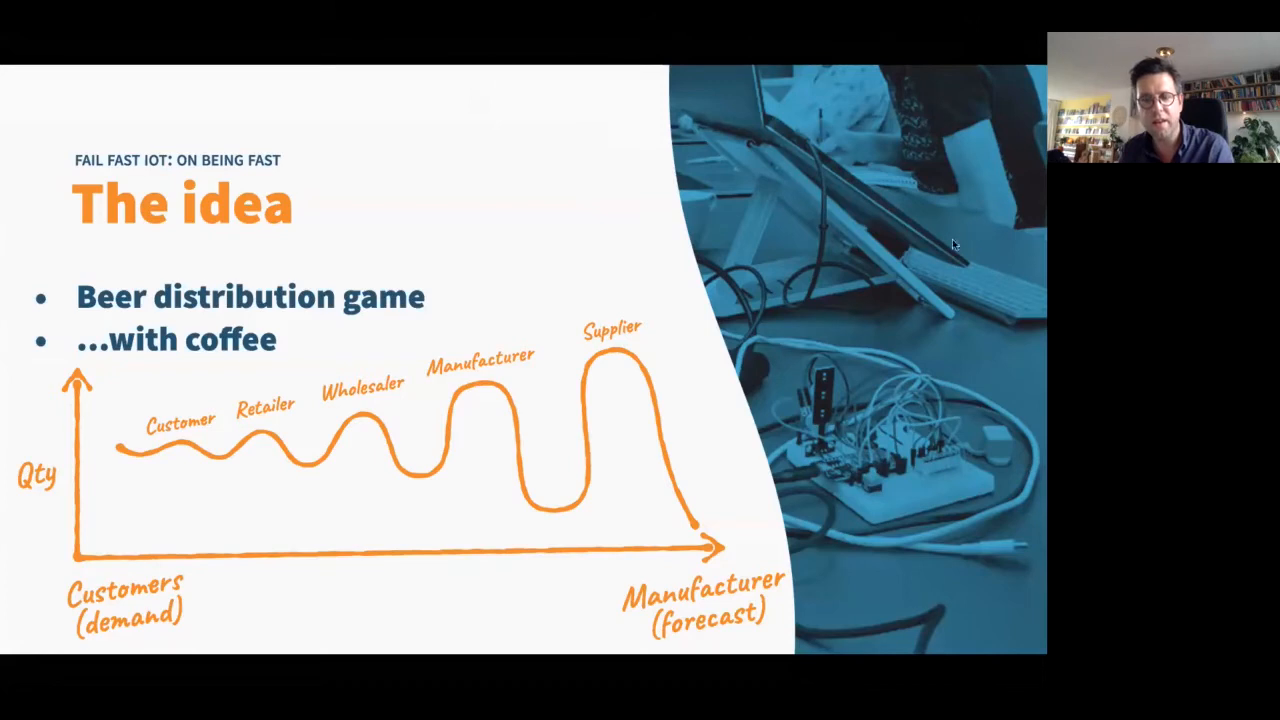
mouse_move(948, 248)
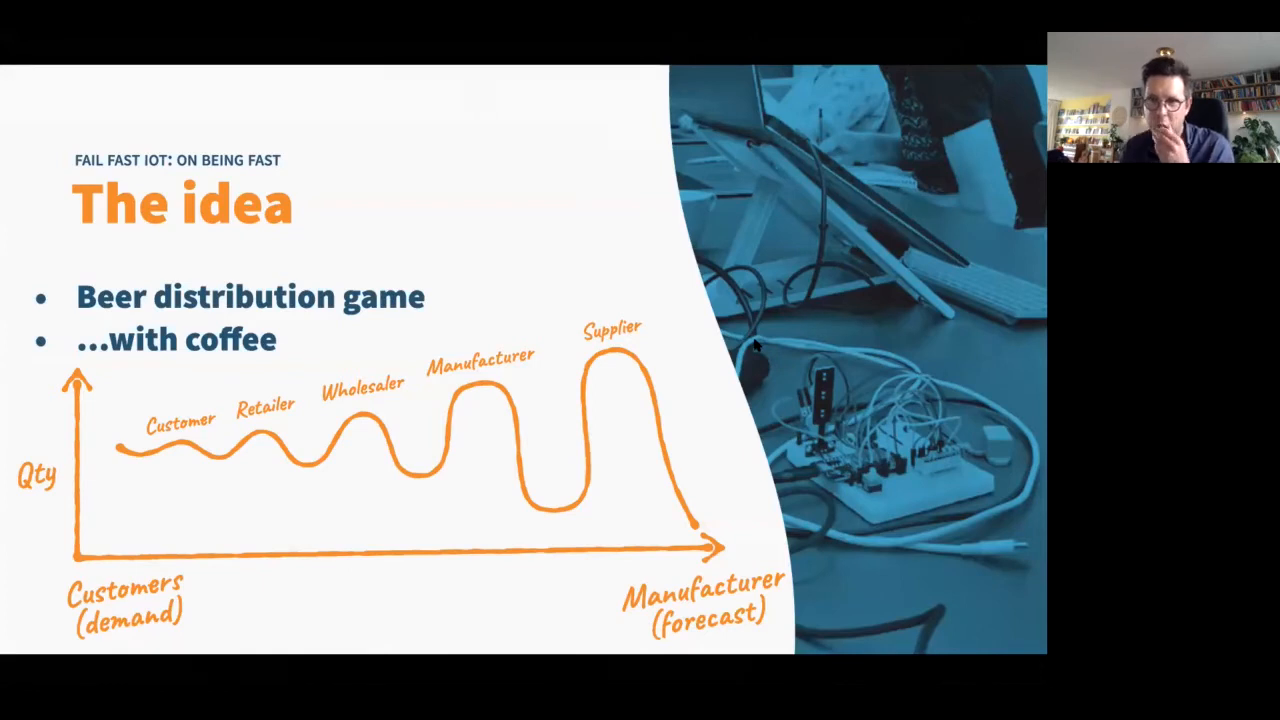
mouse_move(764, 418)
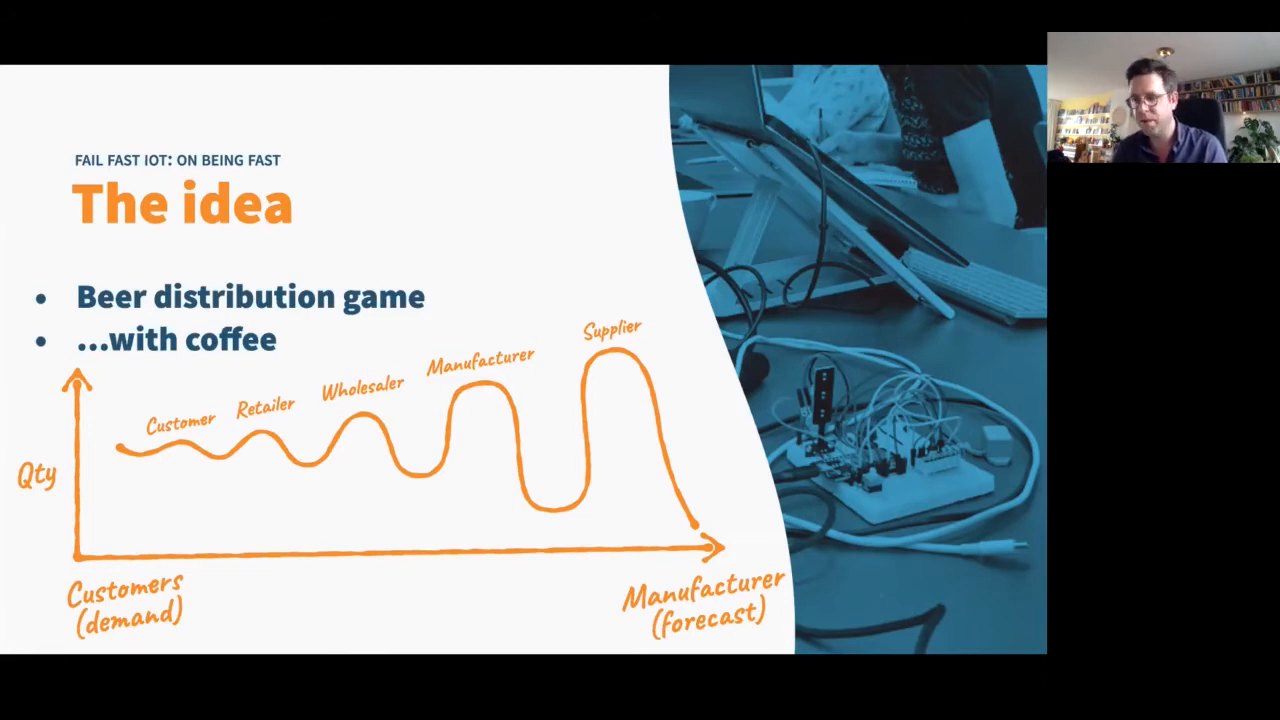
Step through the Build–Experiment–Measure–Fail process cycle and advance to 'The team' slide
key("Right")
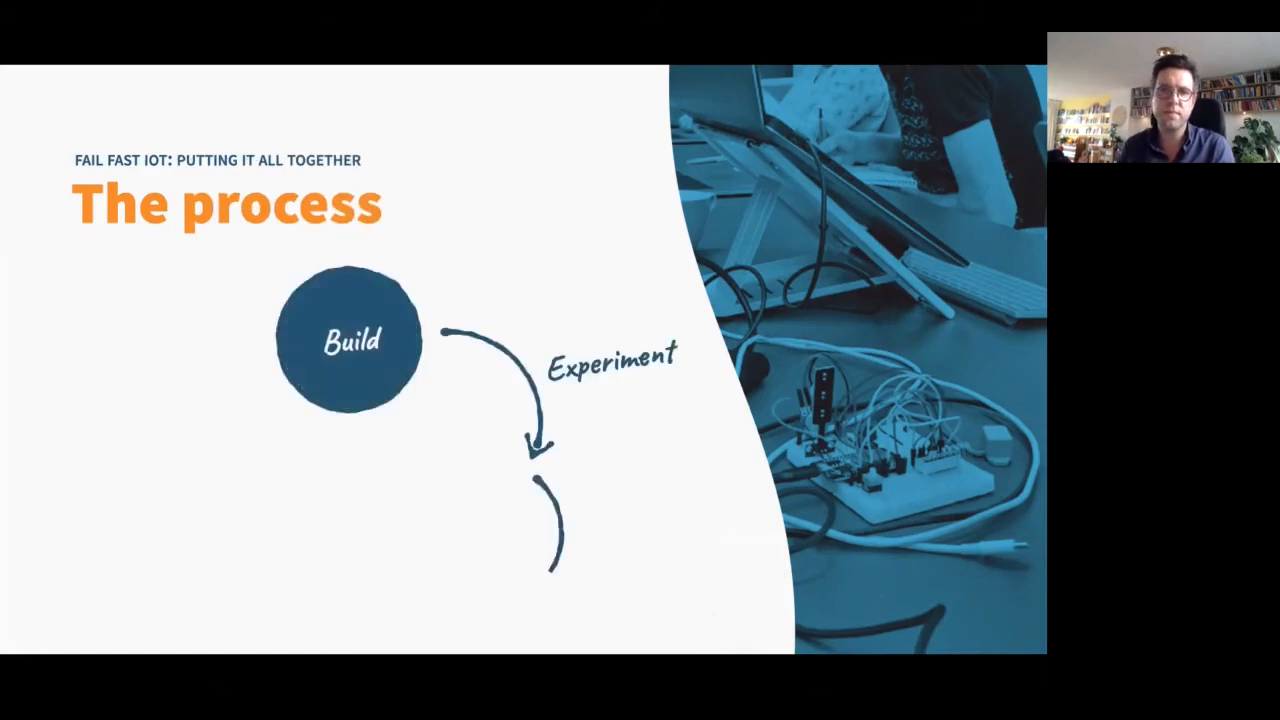
key("Right")
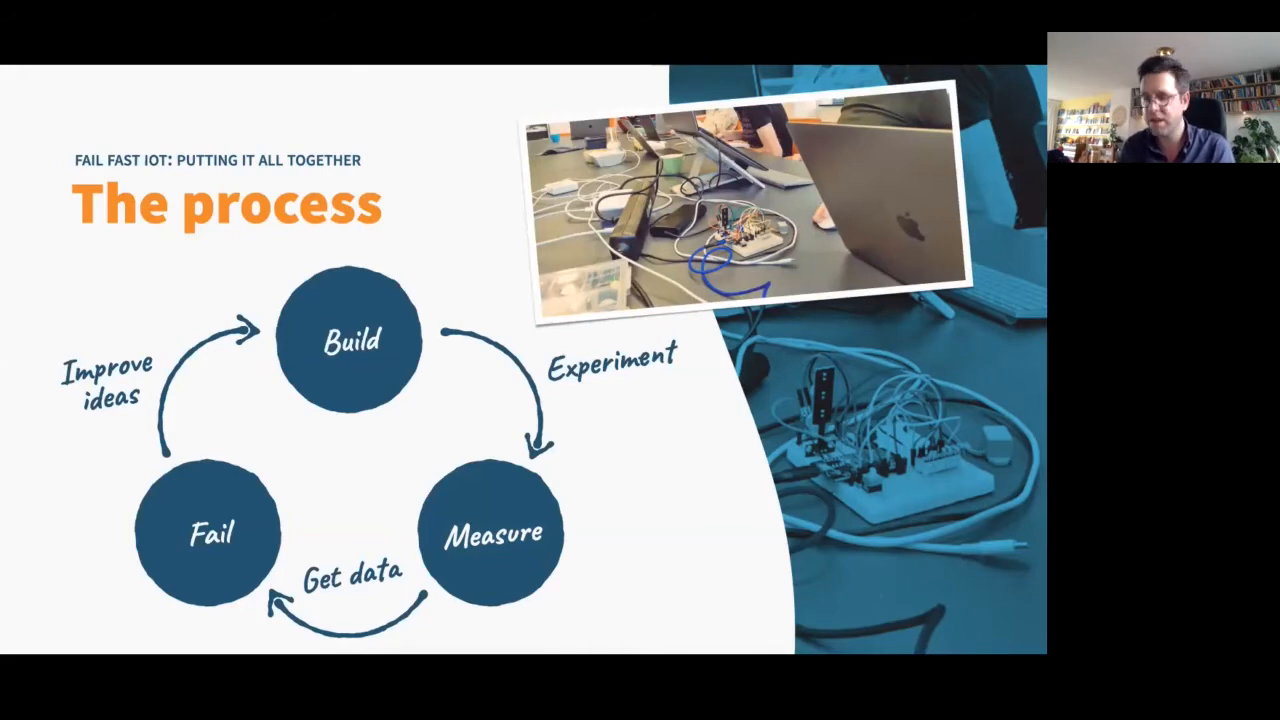
key("Right")
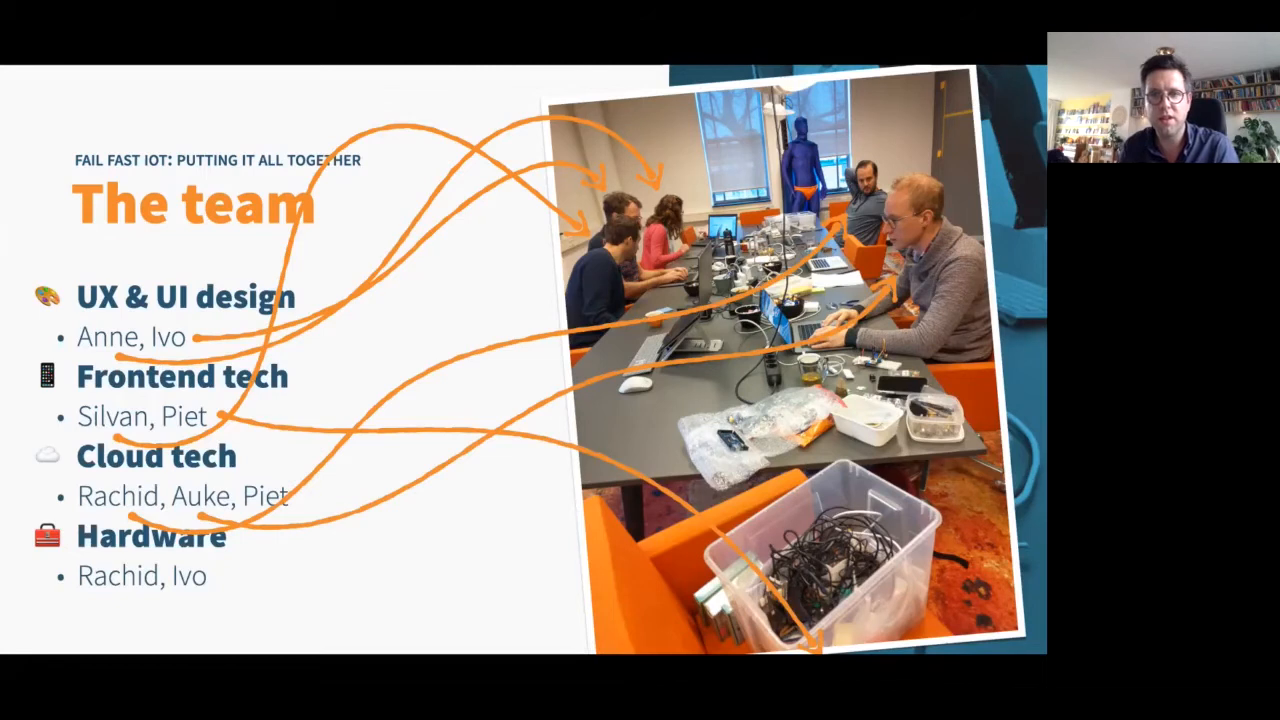
key("Right")
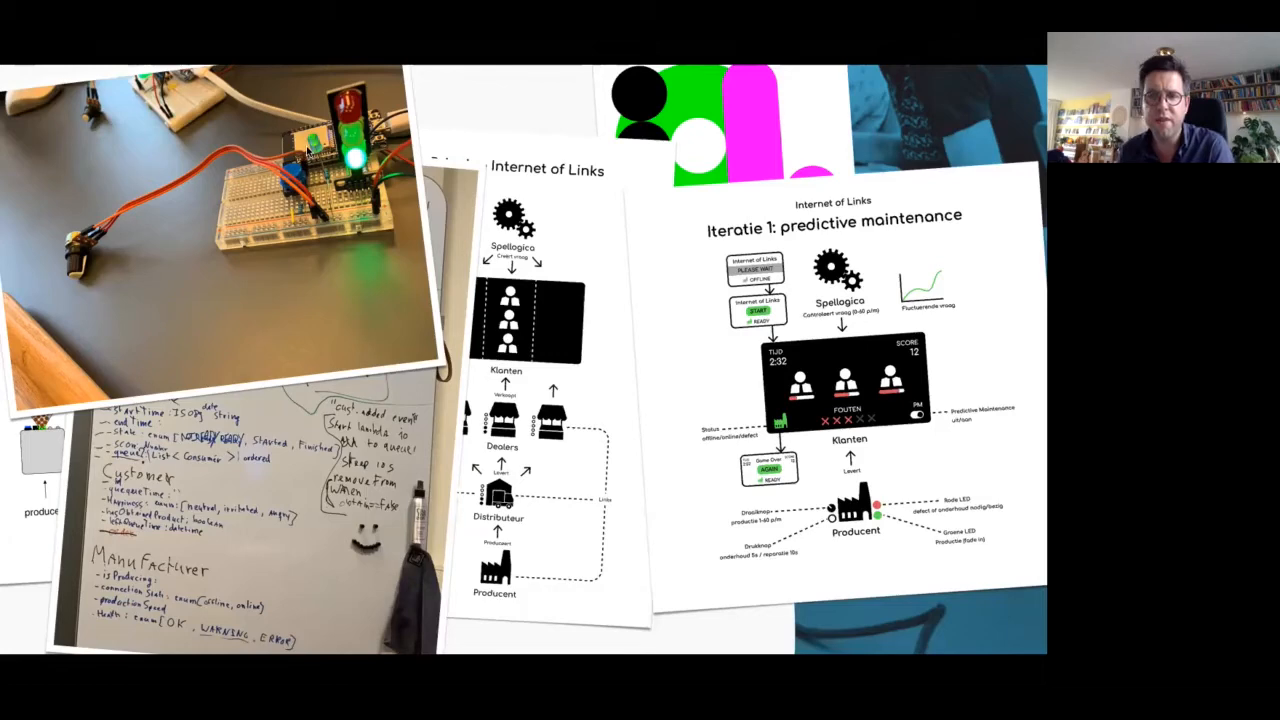
mouse_move(472, 190)
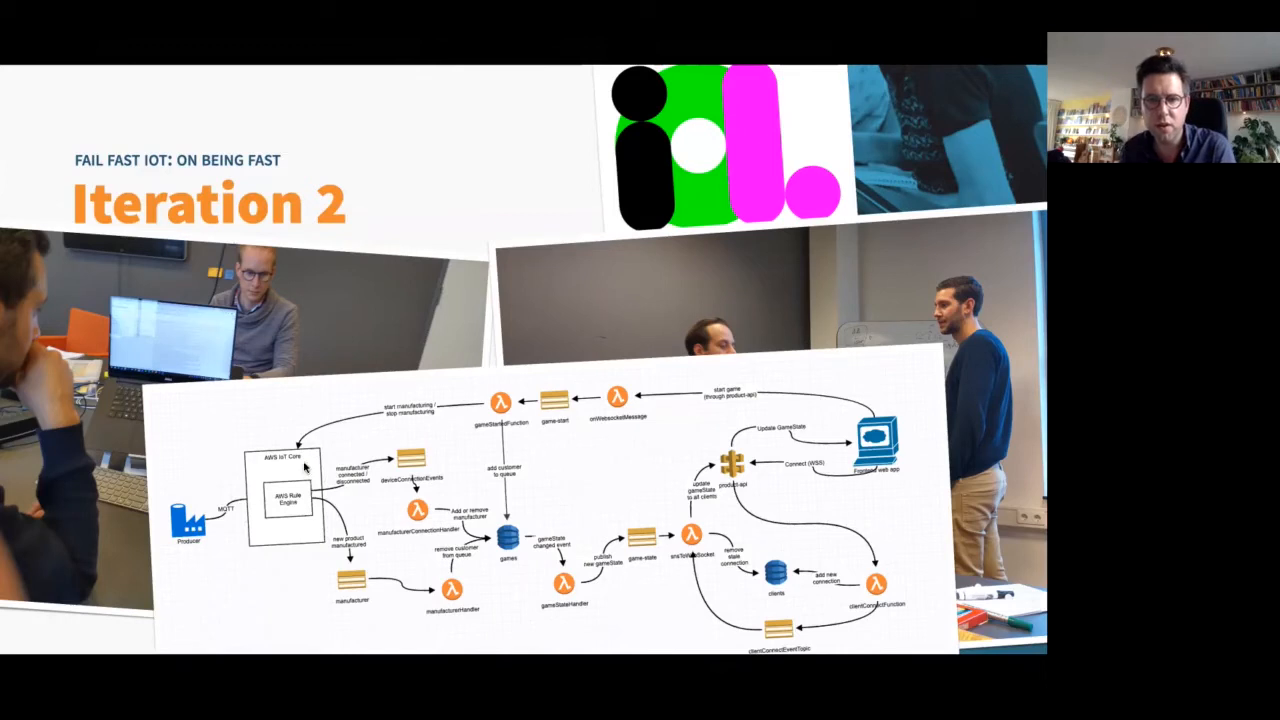
mouse_move(336, 536)
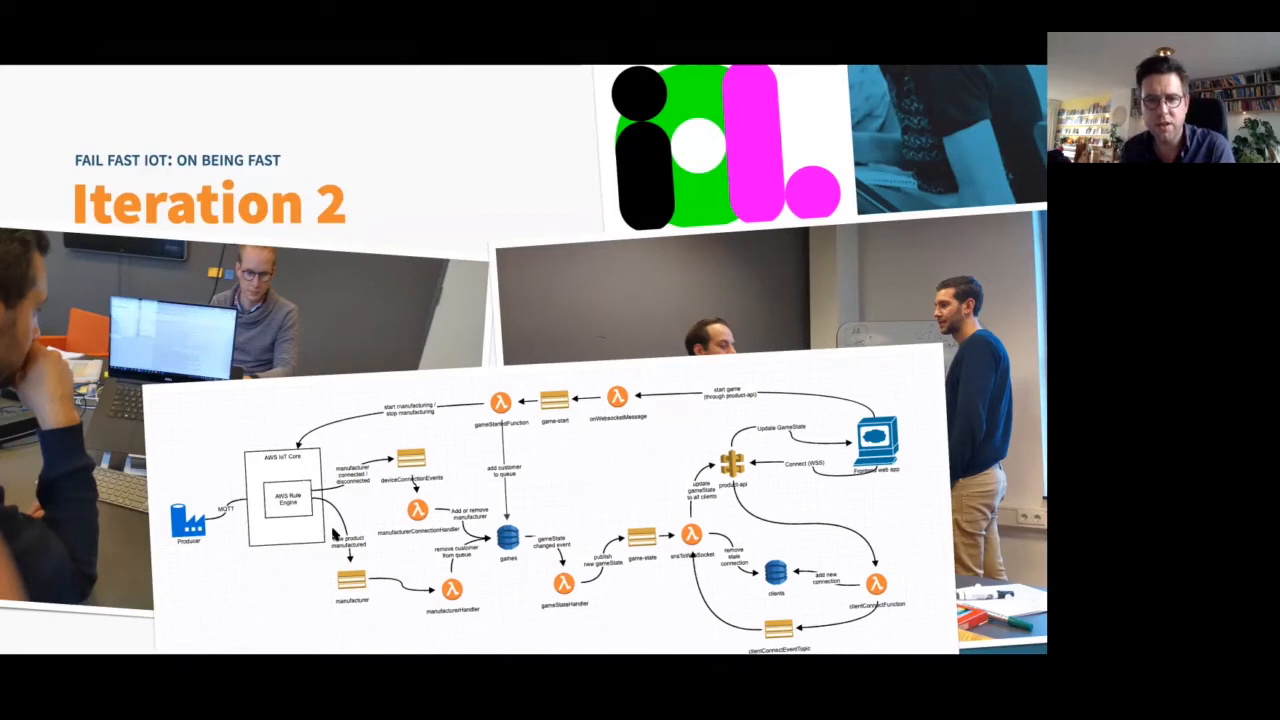